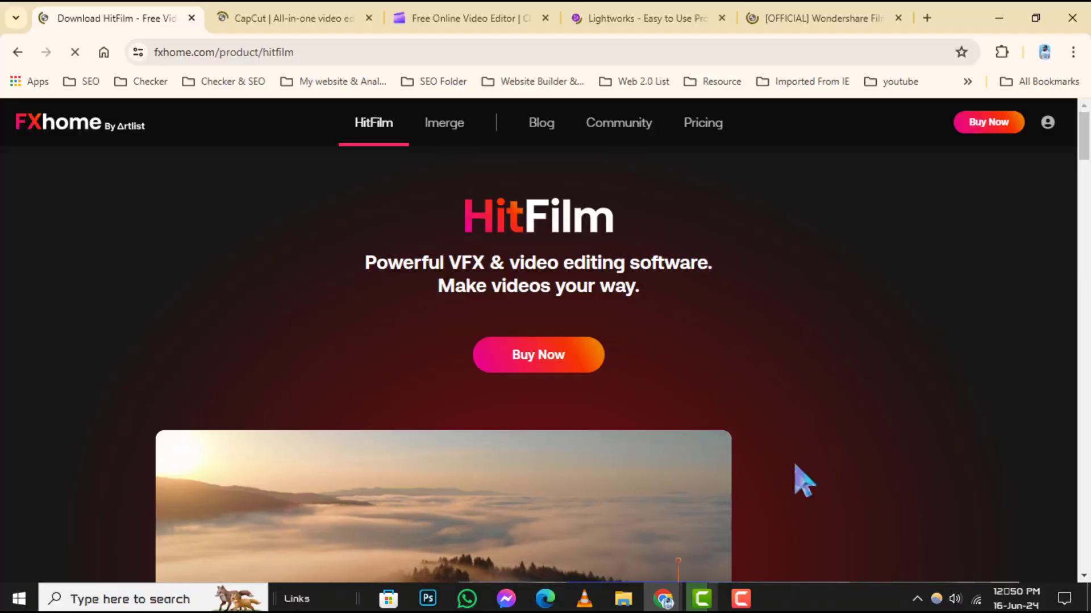
- Accept the fxhome.com cookie notice and browse down through the HitFilm feature sections
scroll(down, 3)
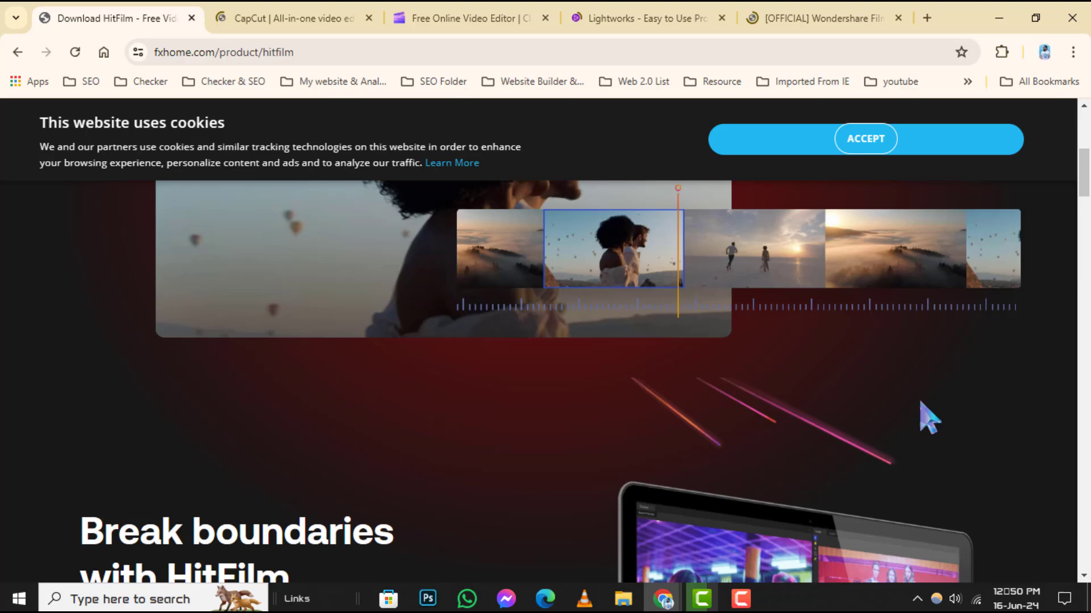
click(864, 139)
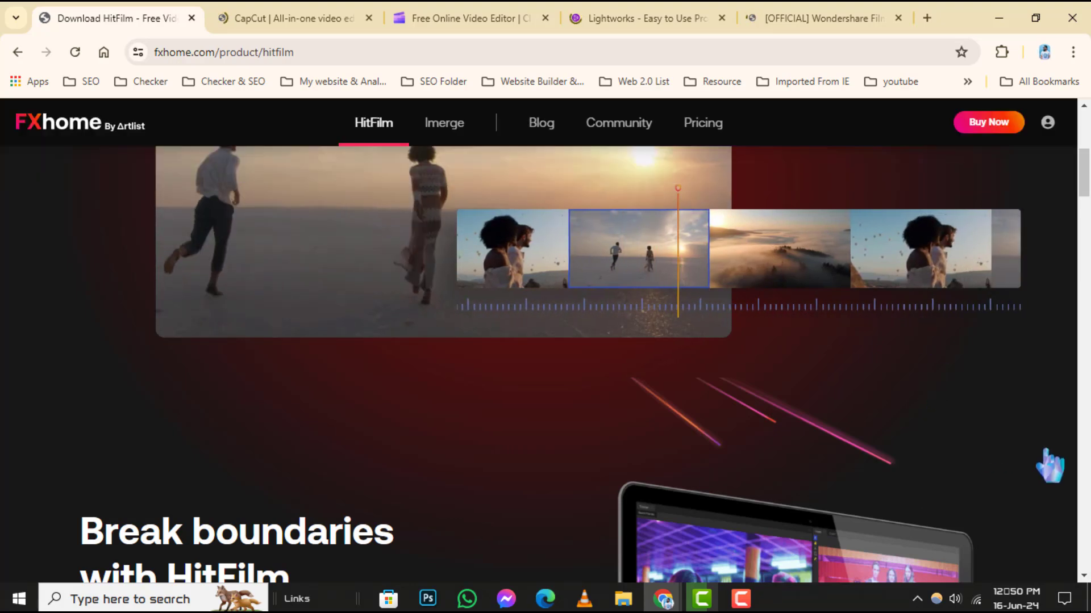
scroll(down, 3)
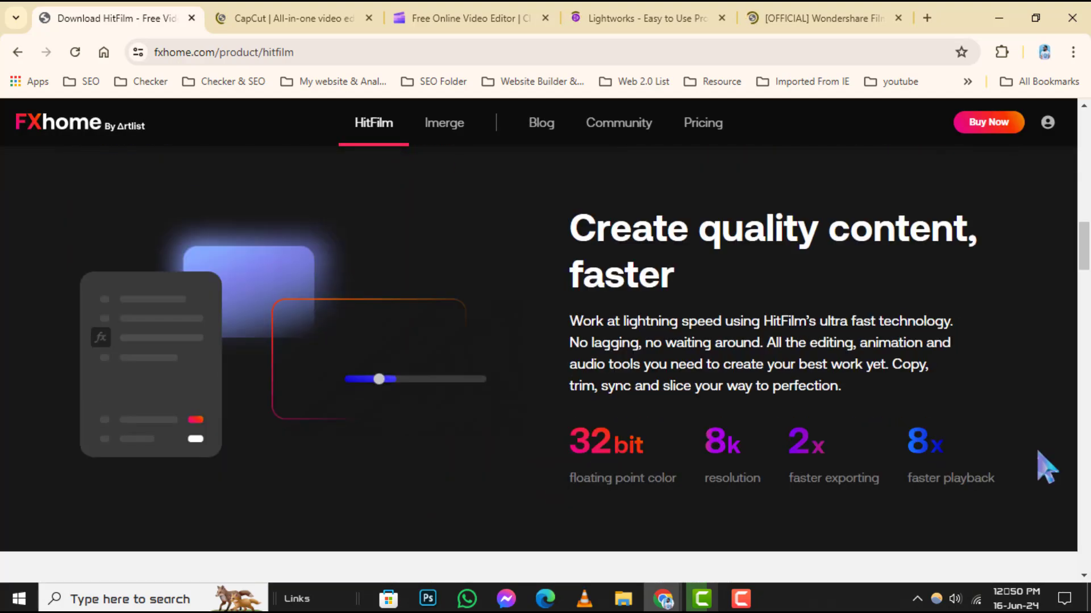
scroll(down, 3)
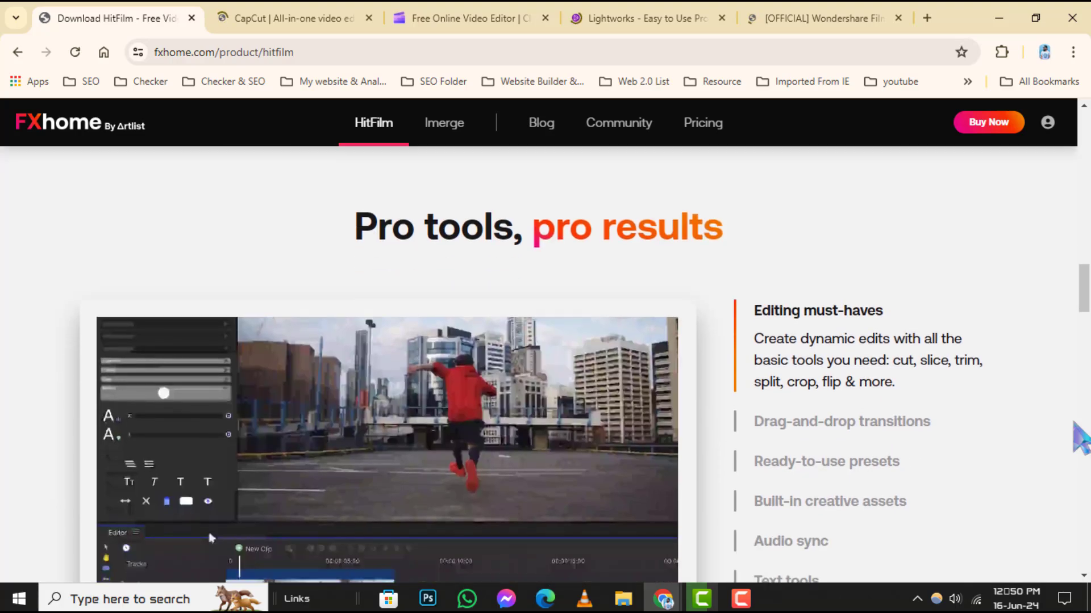
scroll(down, 3)
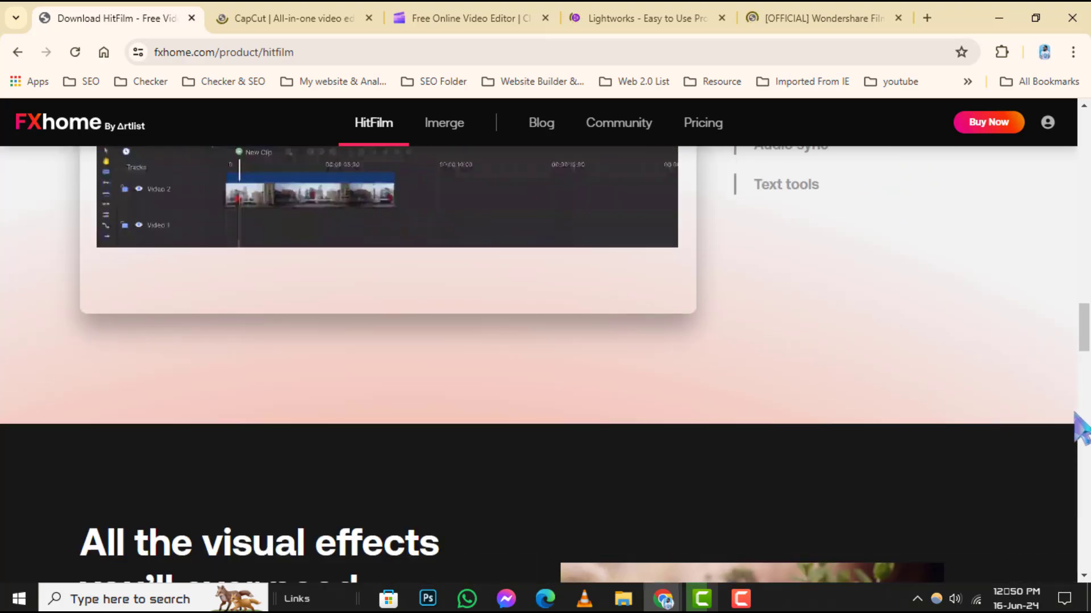
scroll(down, 3)
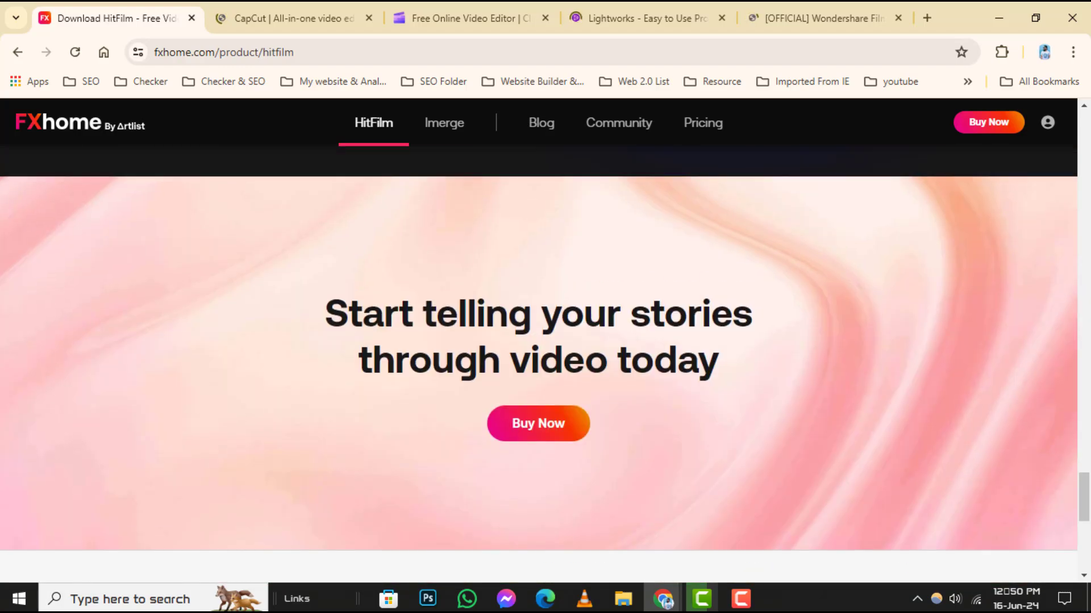
scroll(down, 3)
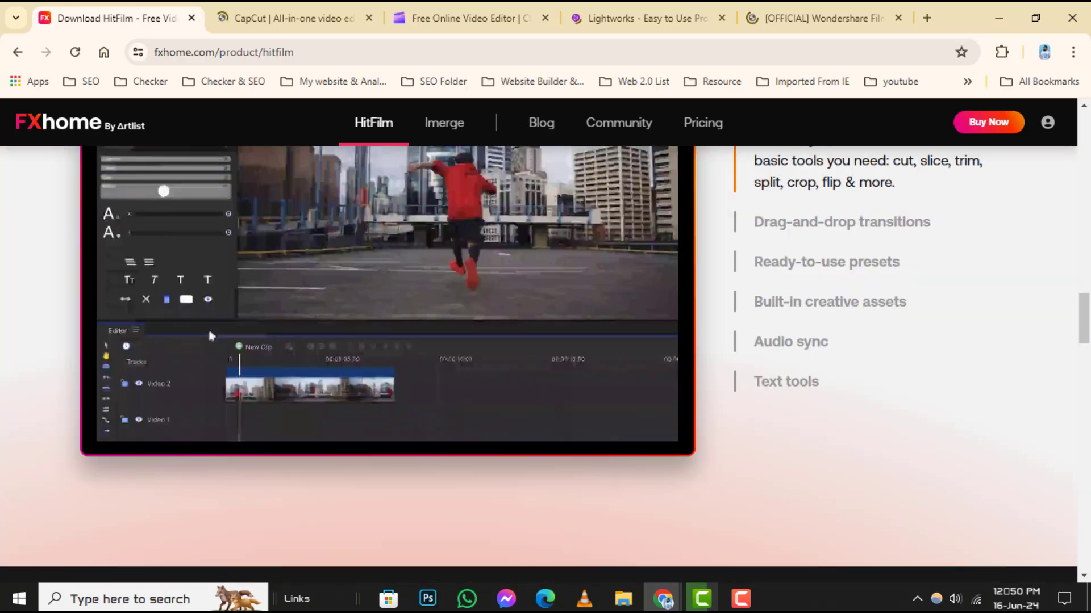
- Review the HitFilm features again, glance at the CapCut tab, and return to HitFilm
scroll(up, 3)
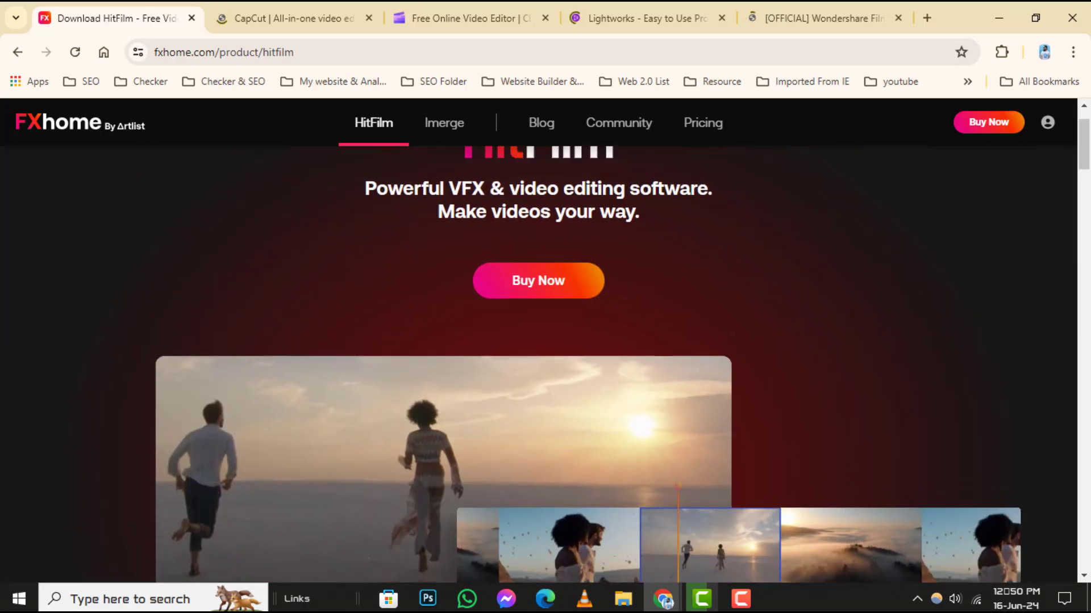
scroll(up, 3)
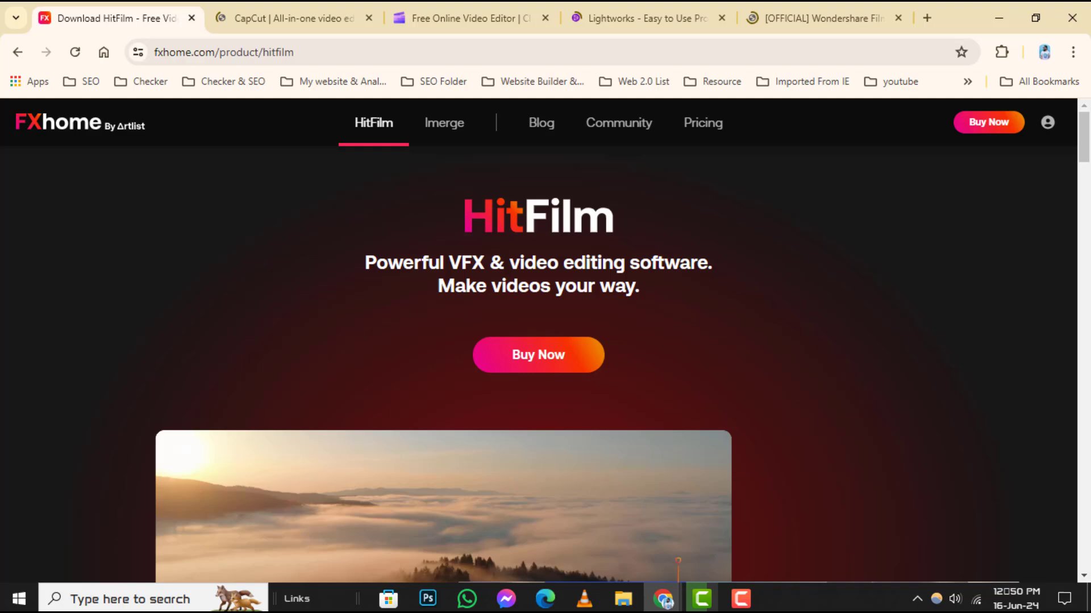
scroll(down, 3)
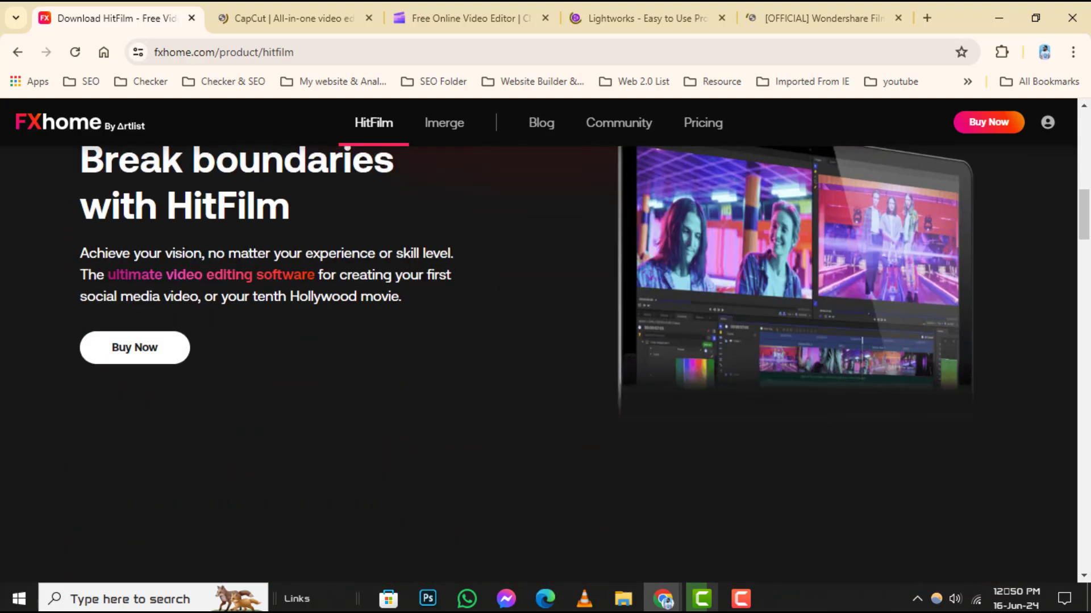
scroll(down, 3)
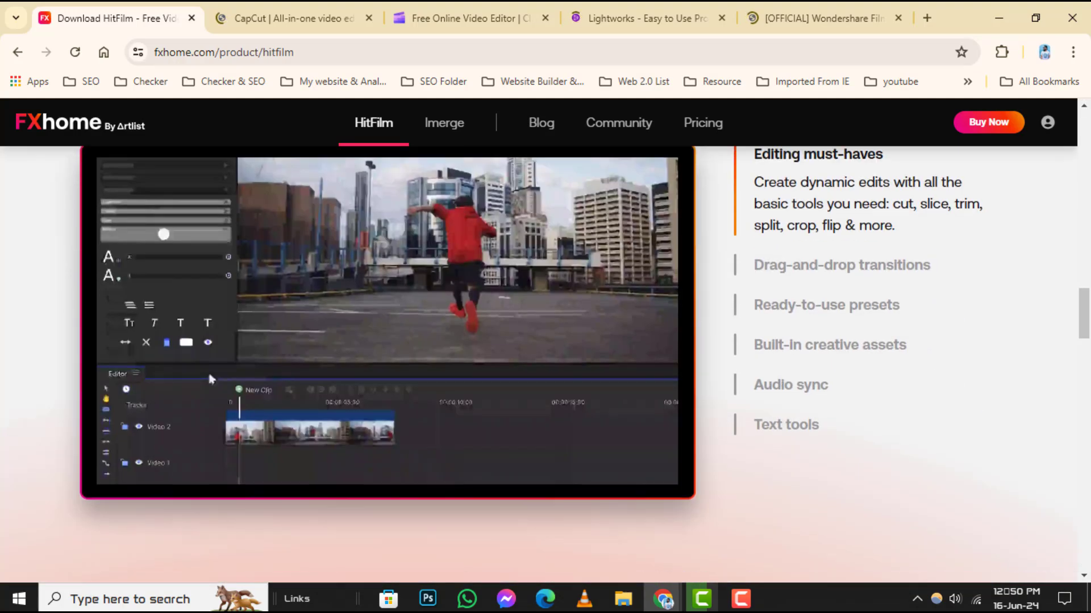
click(291, 18)
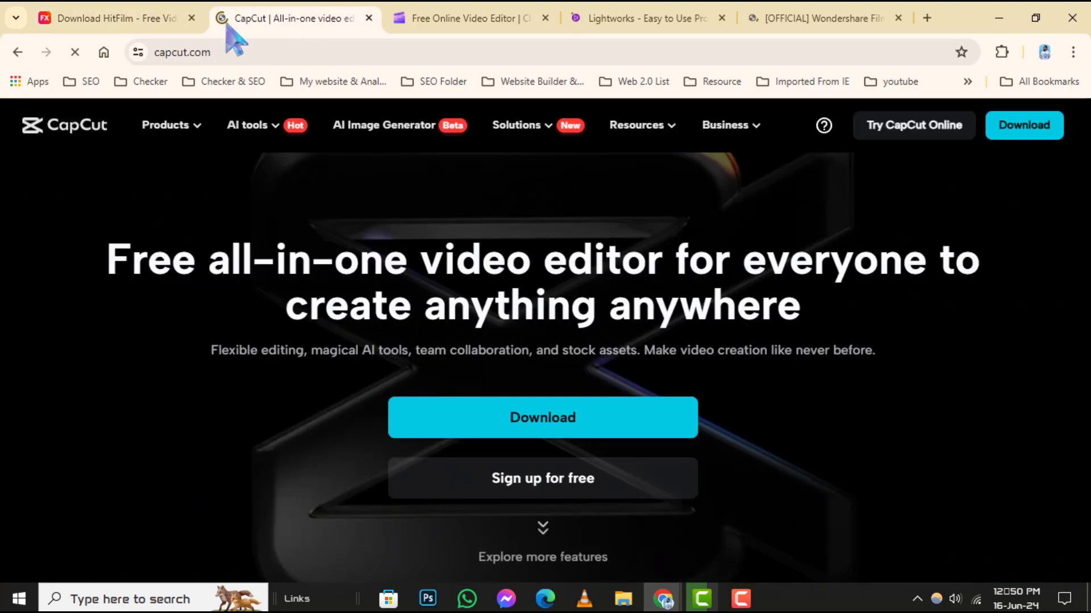
click(111, 18)
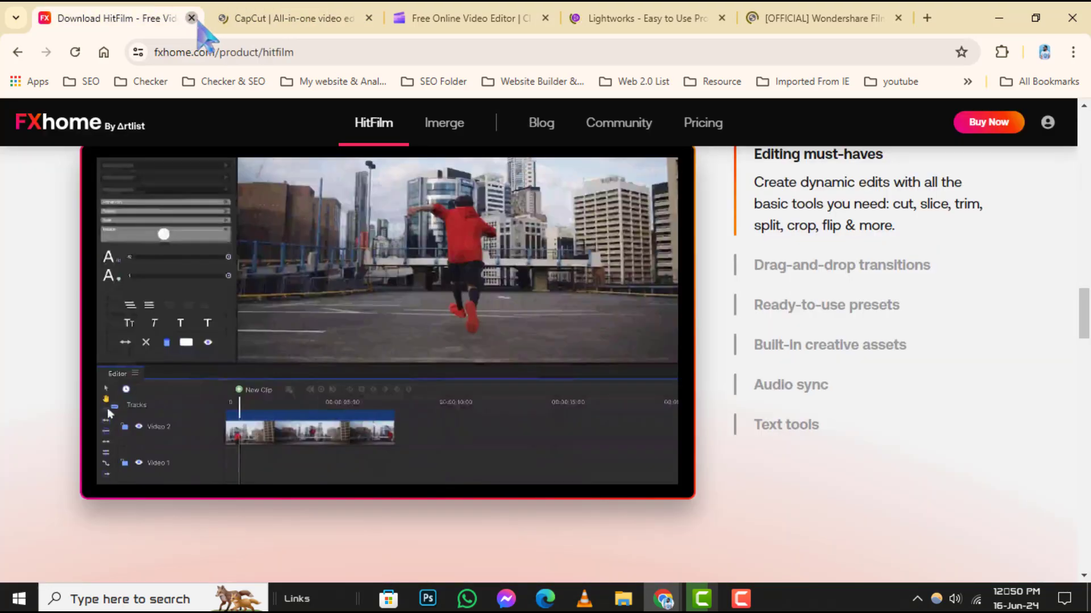
- Close the HitFilm tab, browse the CapCut homepage's feature sections, then move to Clipchamp
click(192, 17)
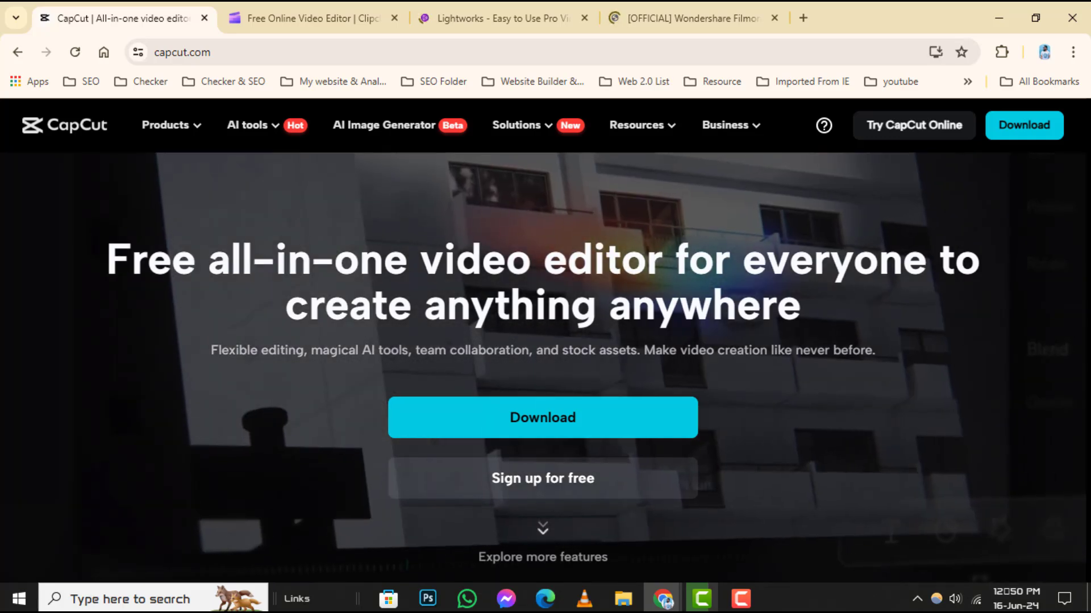
scroll(down, 3)
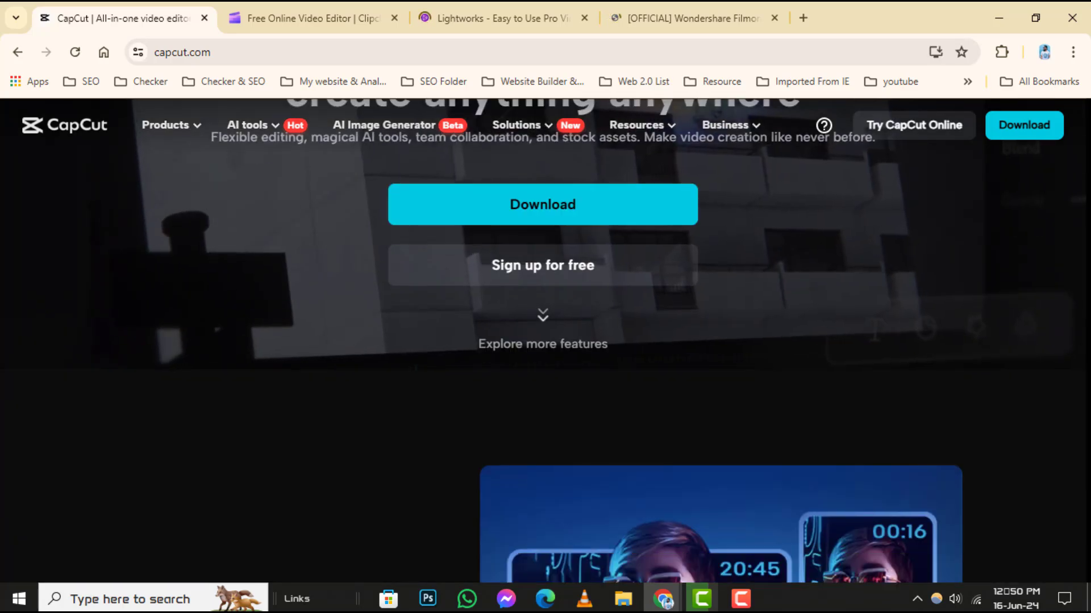
scroll(down, 3)
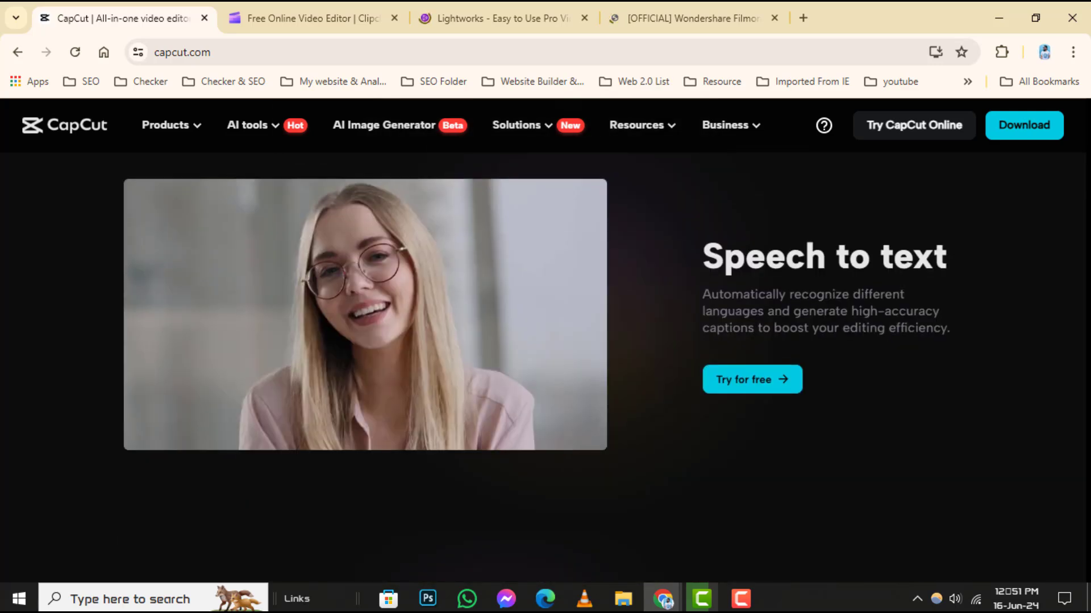
scroll(down, 3)
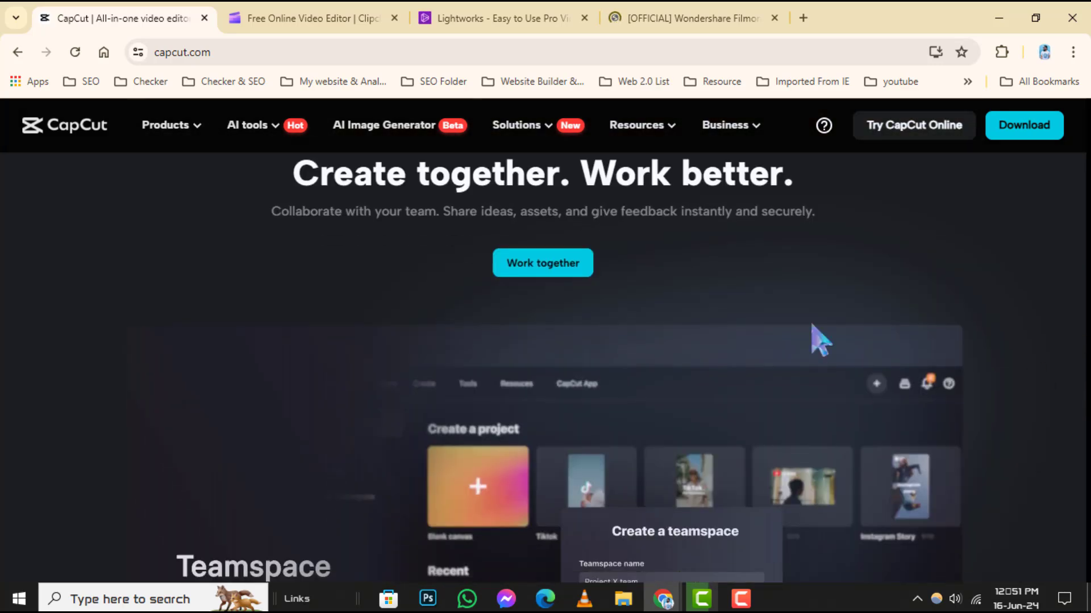
click(309, 17)
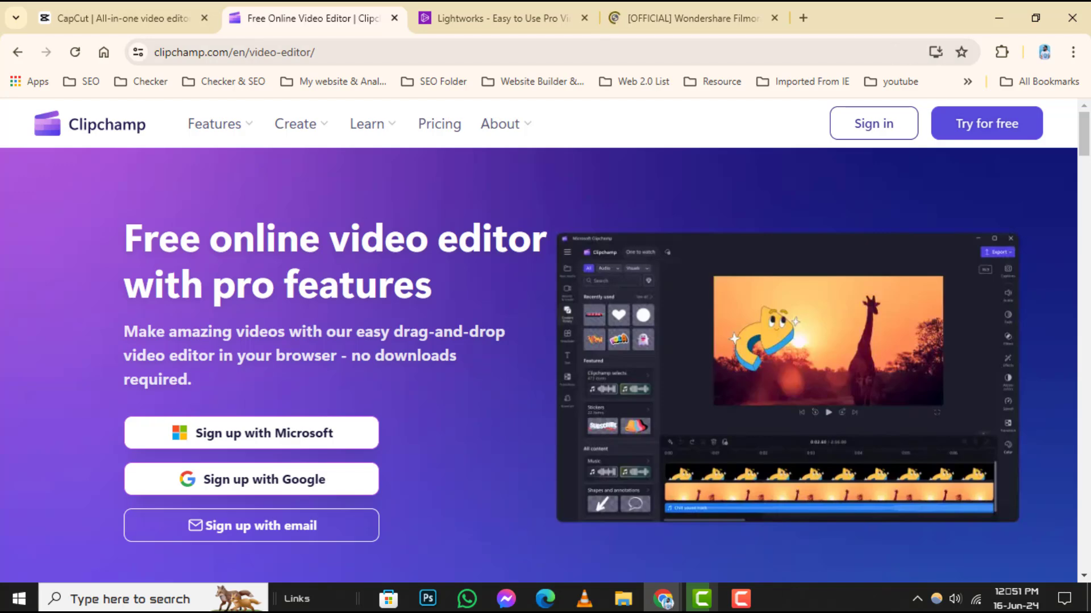
- Browse the Clipchamp video editor page's opening feature sections
scroll(down, 3)
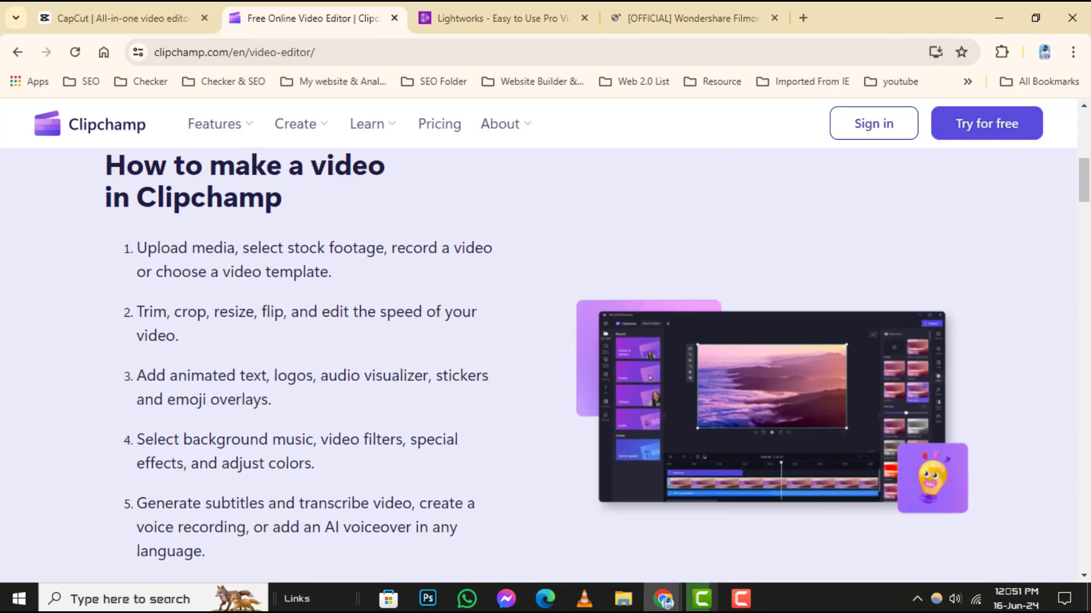
scroll(down, 3)
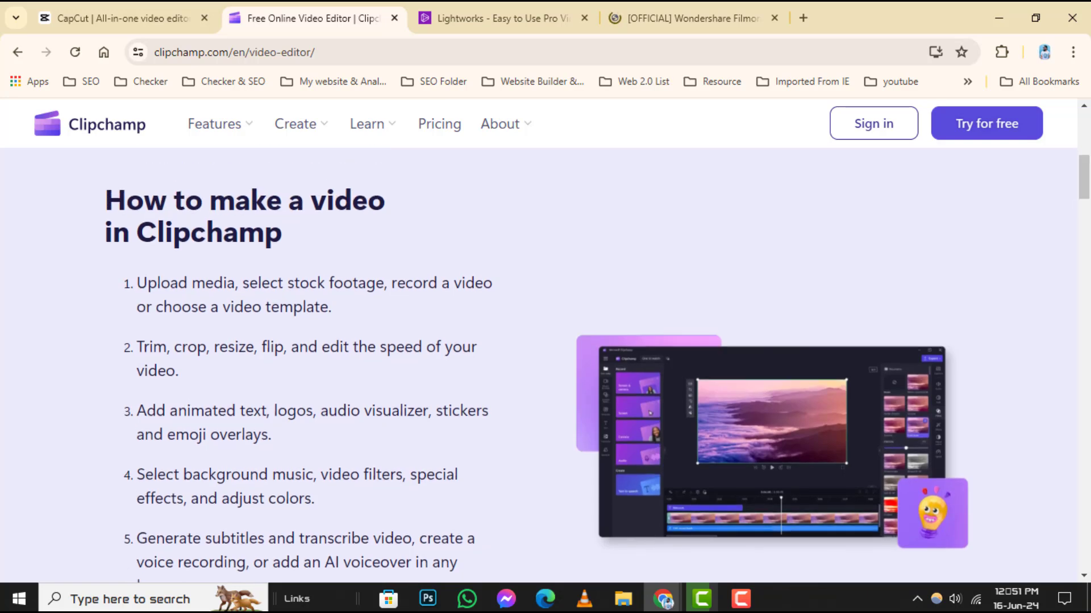
scroll(down, 3)
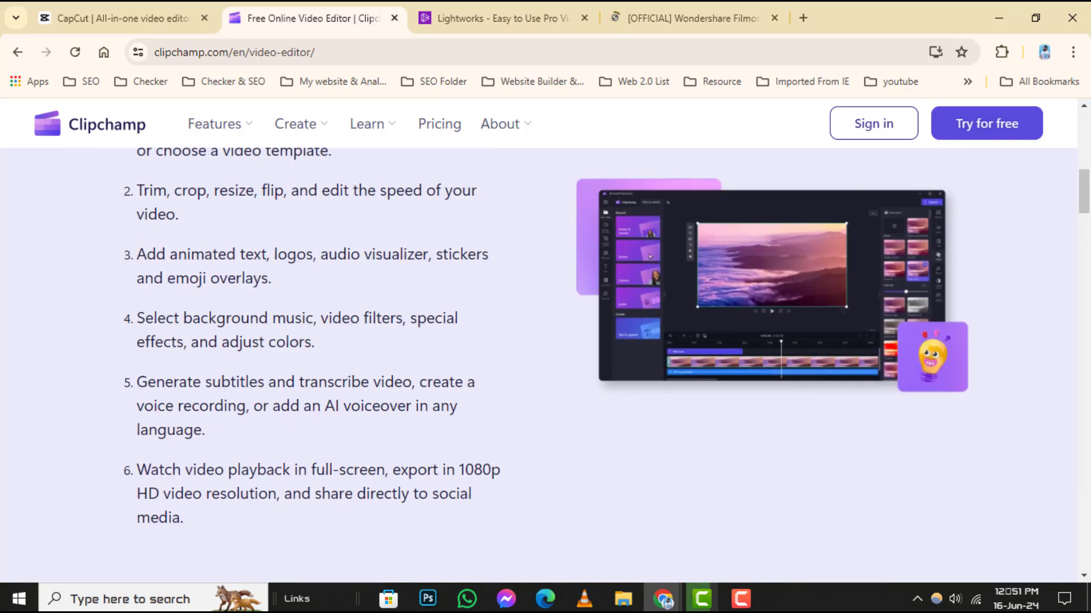
scroll(up, 3)
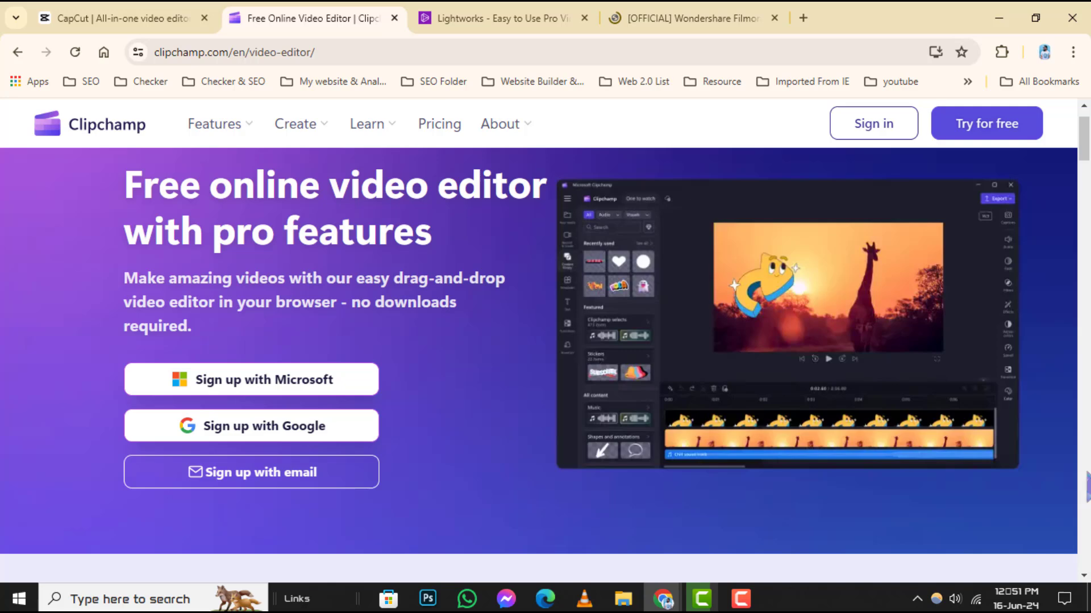
scroll(down, 3)
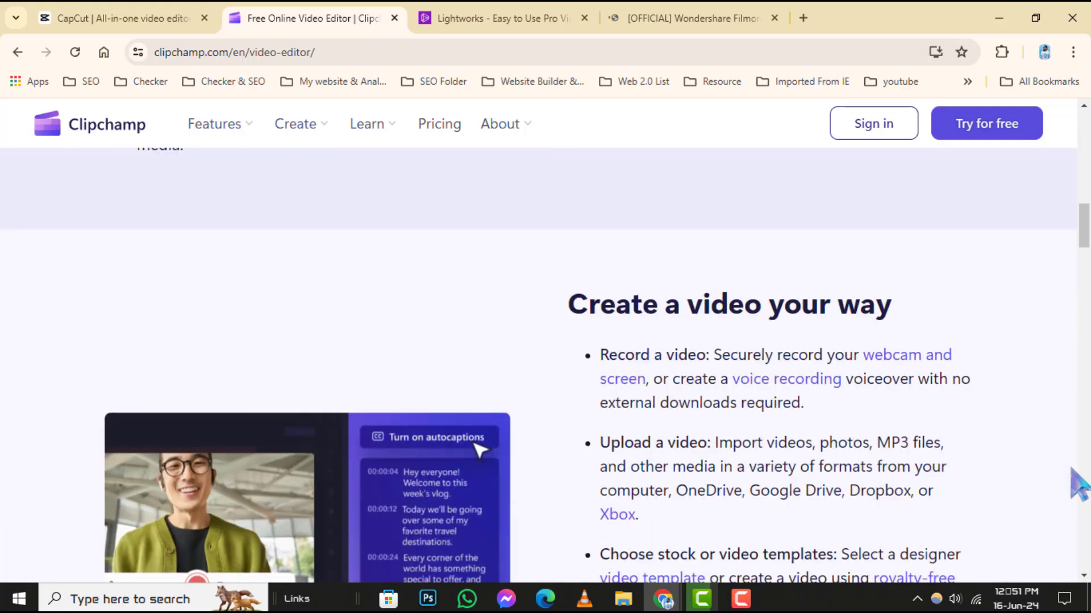
scroll(down, 3)
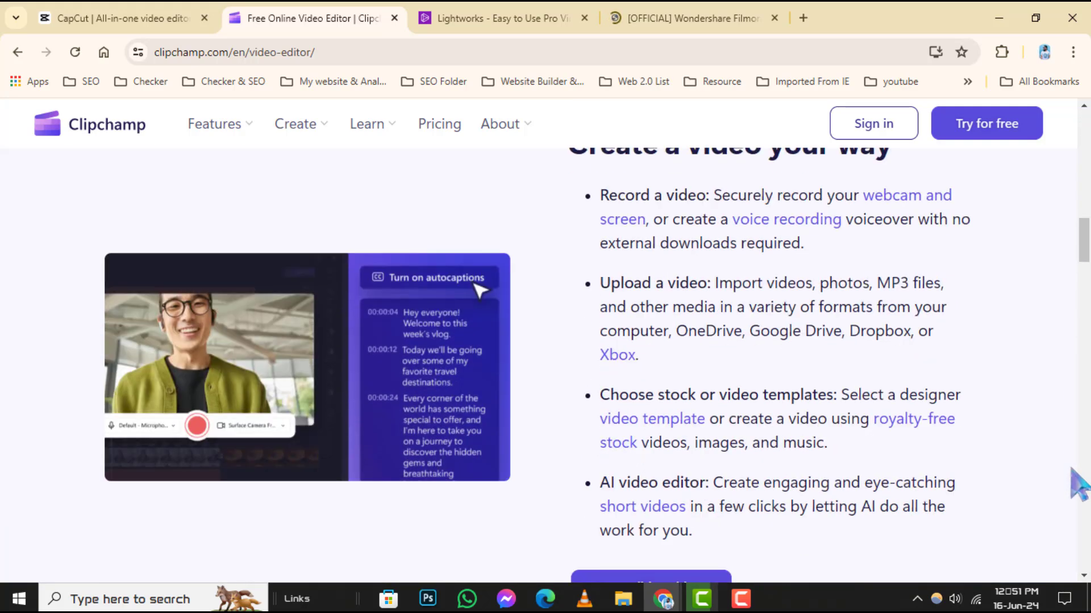
- Continue down Clipchamp's page to its FAQ section, then move to the Lightworks site
scroll(down, 3)
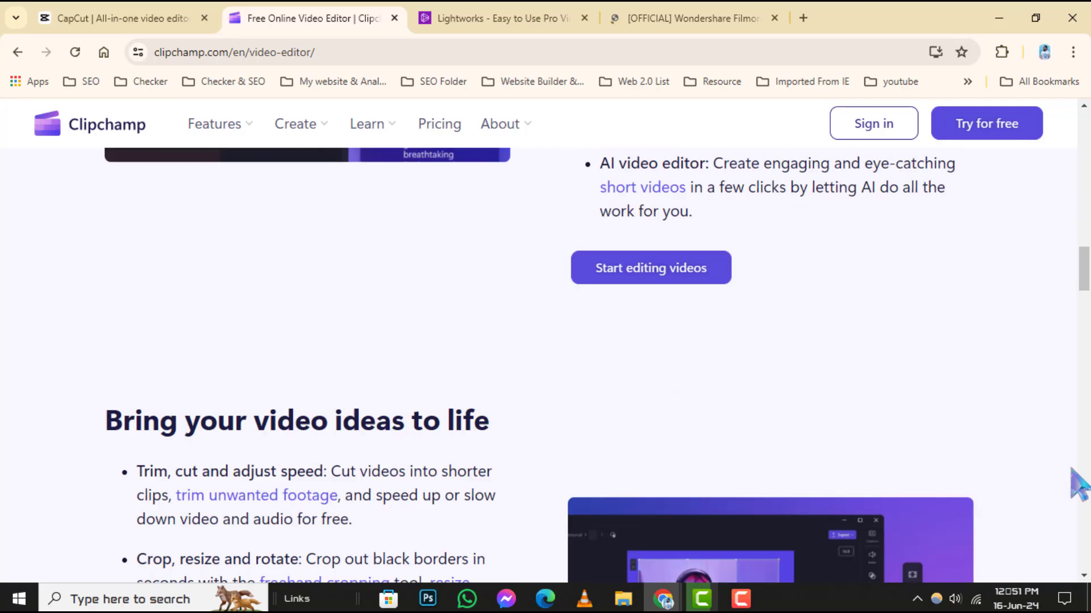
scroll(down, 3)
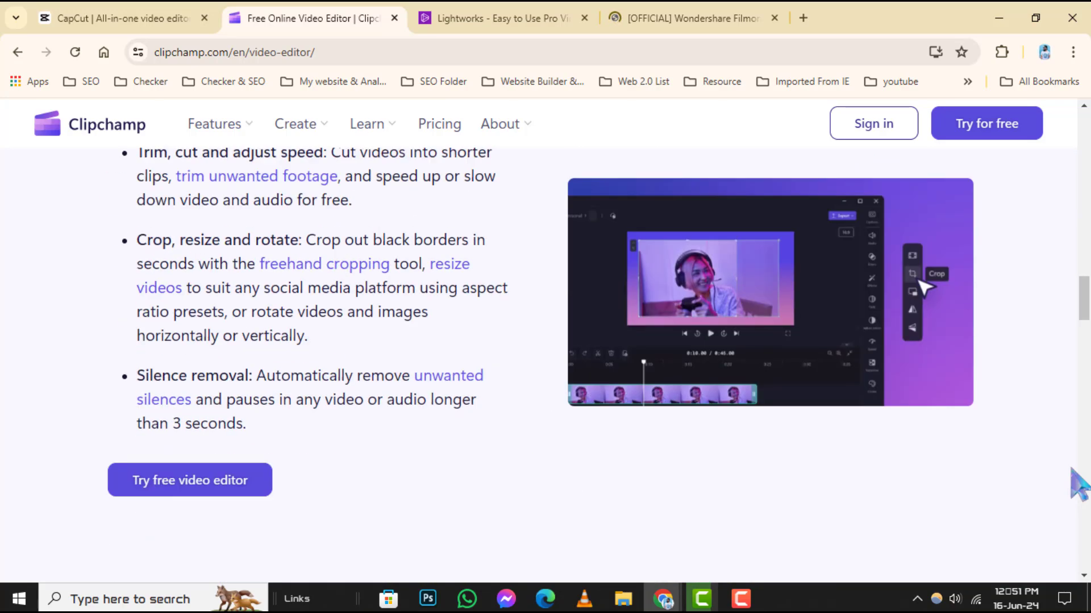
scroll(down, 3)
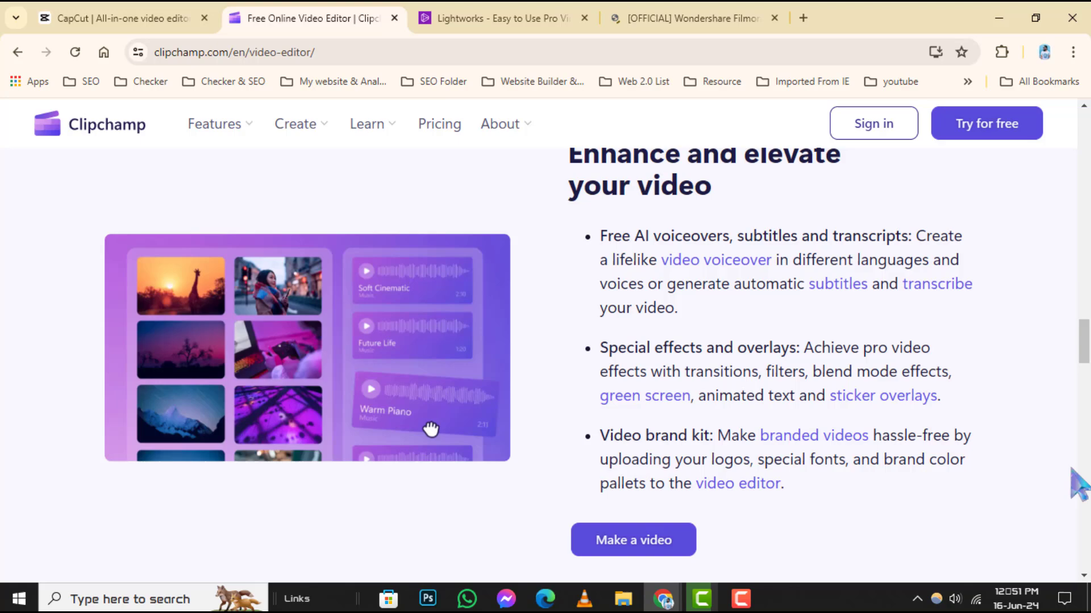
scroll(down, 3)
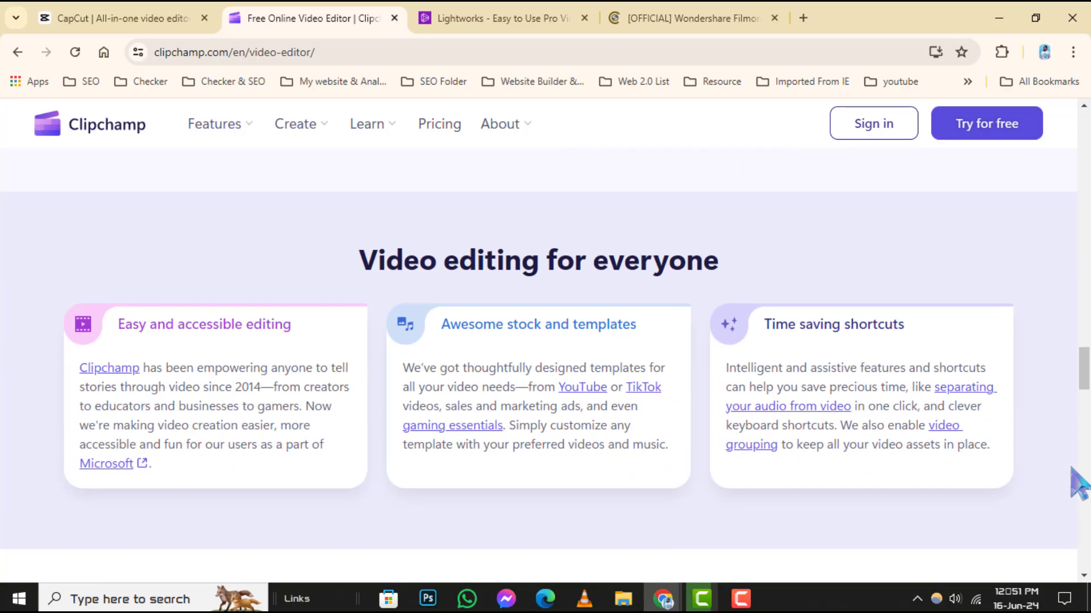
scroll(down, 3)
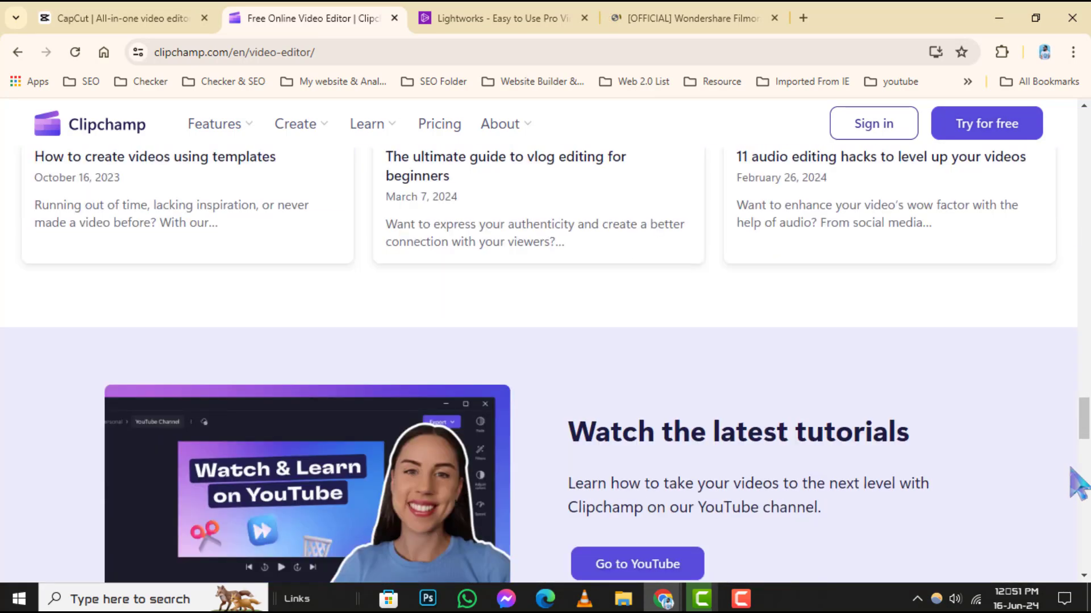
scroll(down, 3)
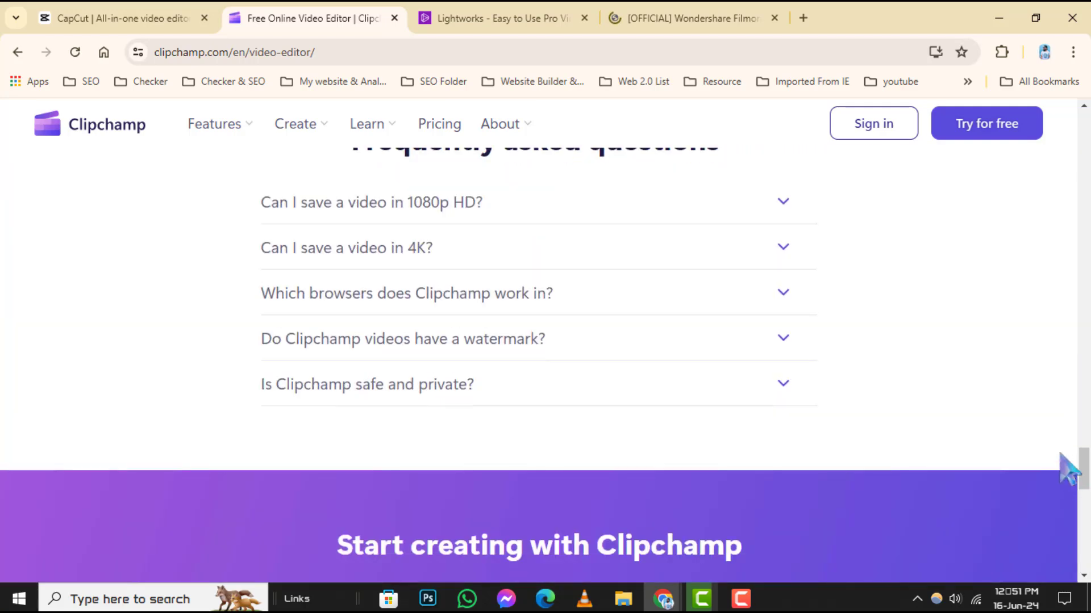
click(497, 17)
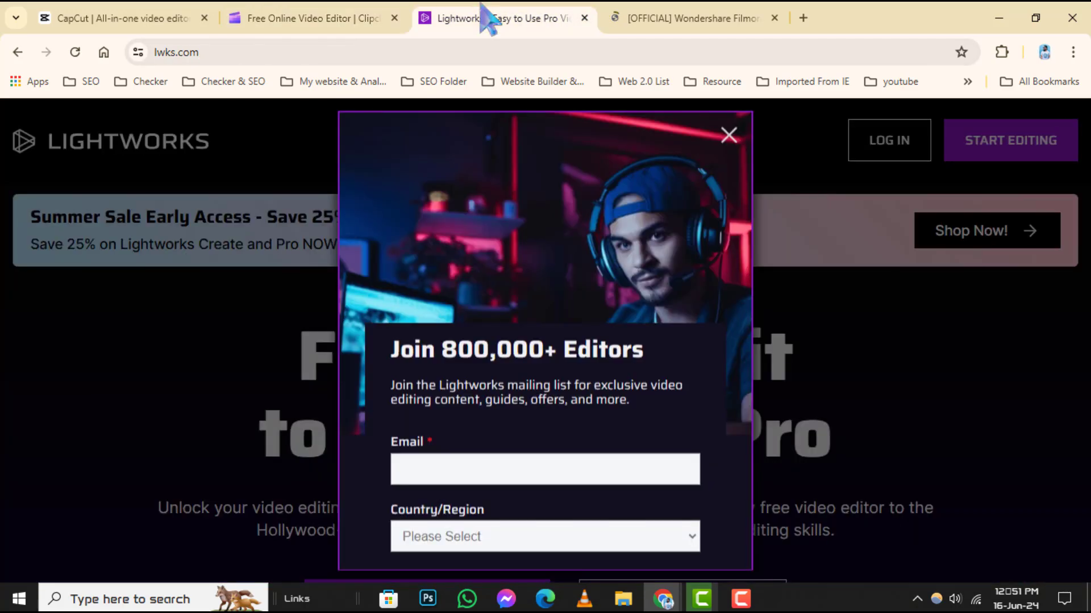
- Dismiss the 'Join 800,000+ Editors' popup and browse the Lightworks homepage features
click(728, 134)
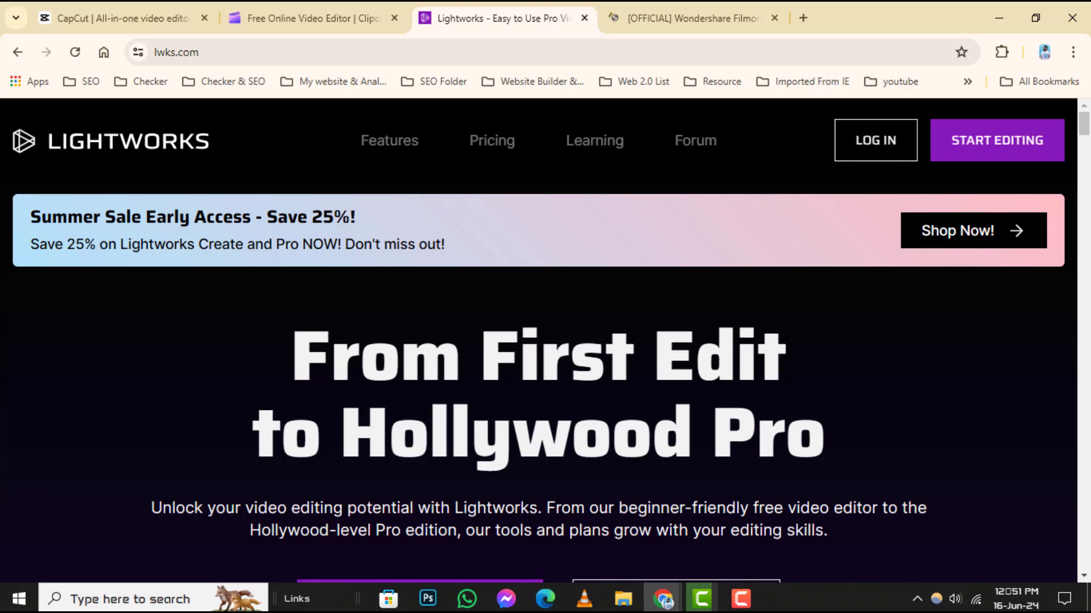
scroll(down, 3)
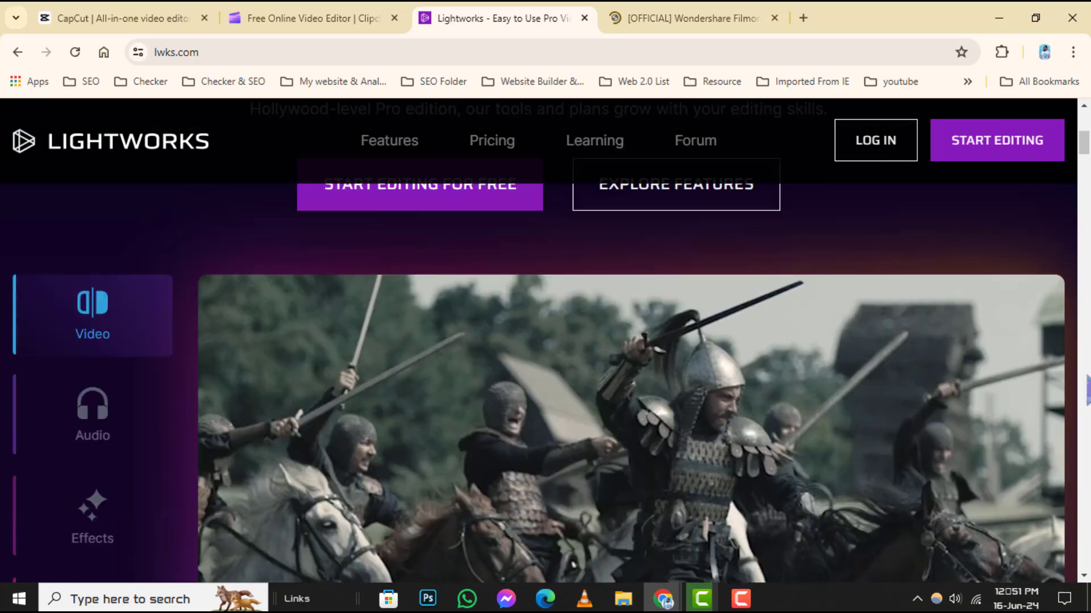
scroll(down, 3)
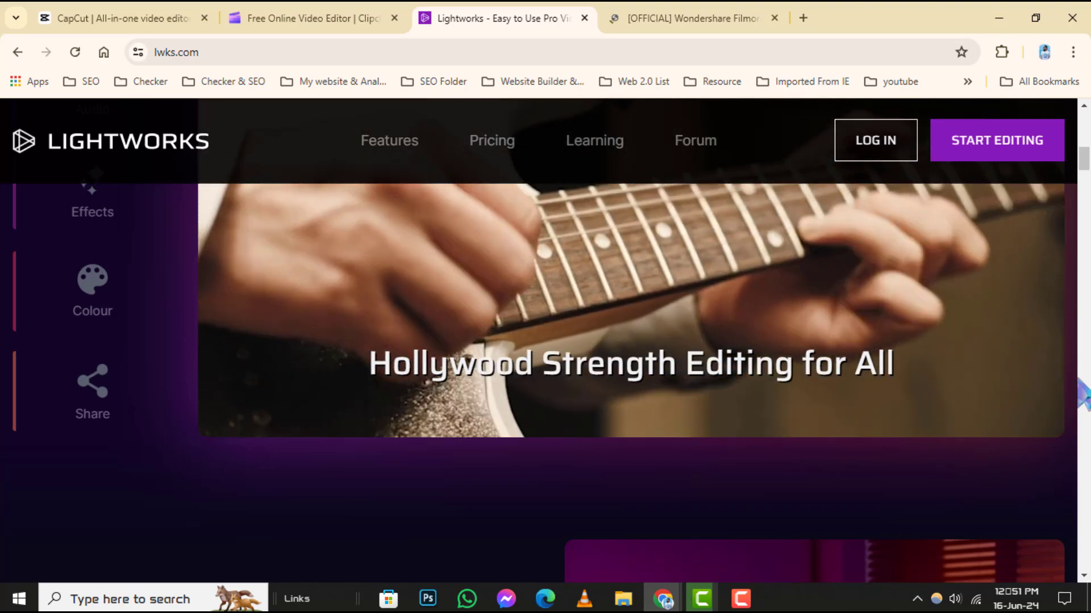
scroll(down, 3)
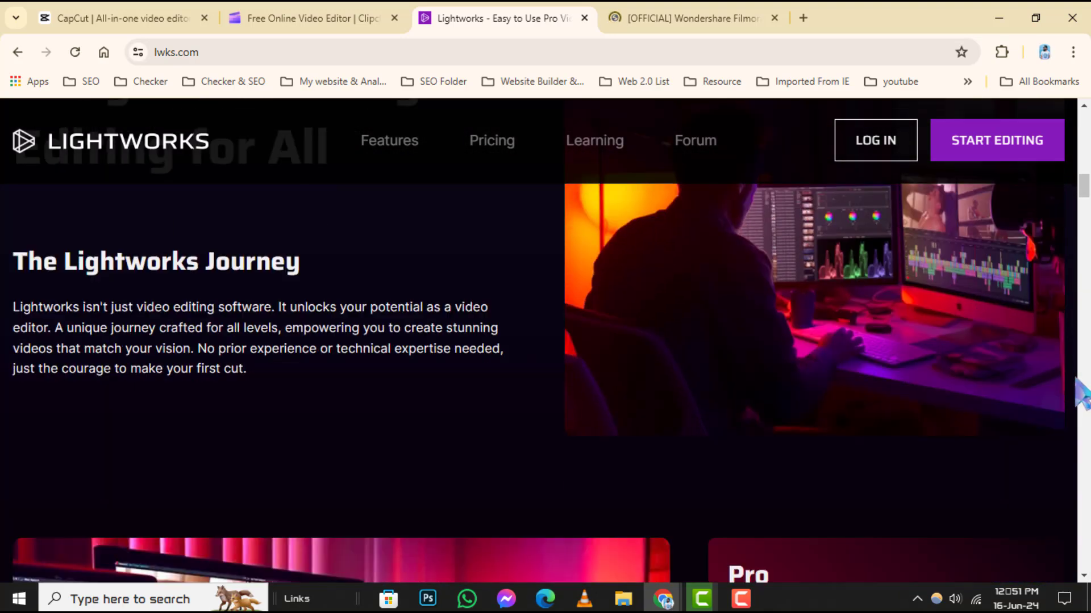
scroll(down, 3)
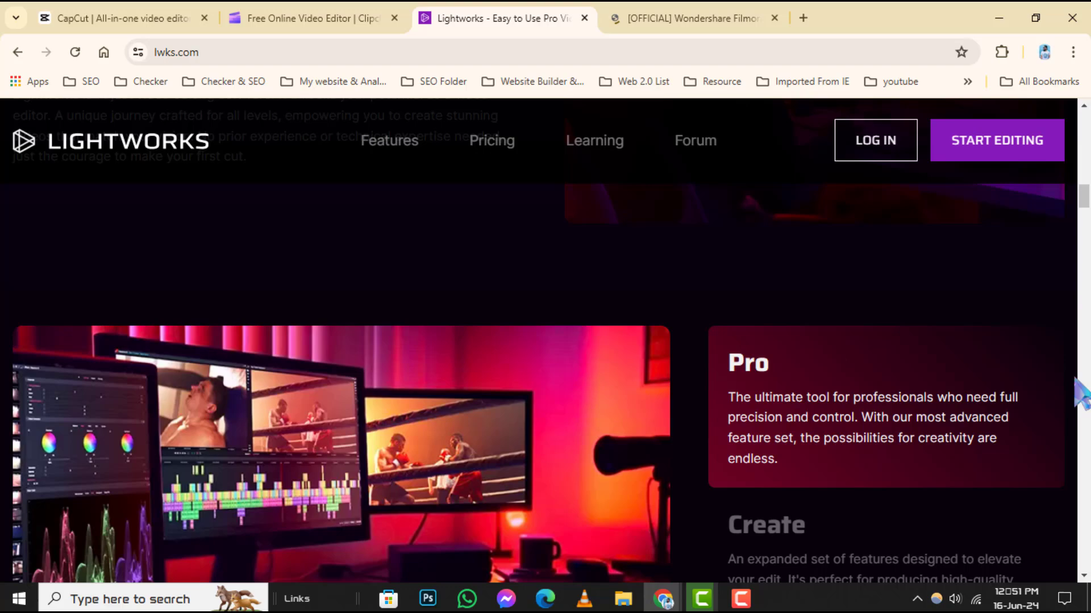
scroll(down, 3)
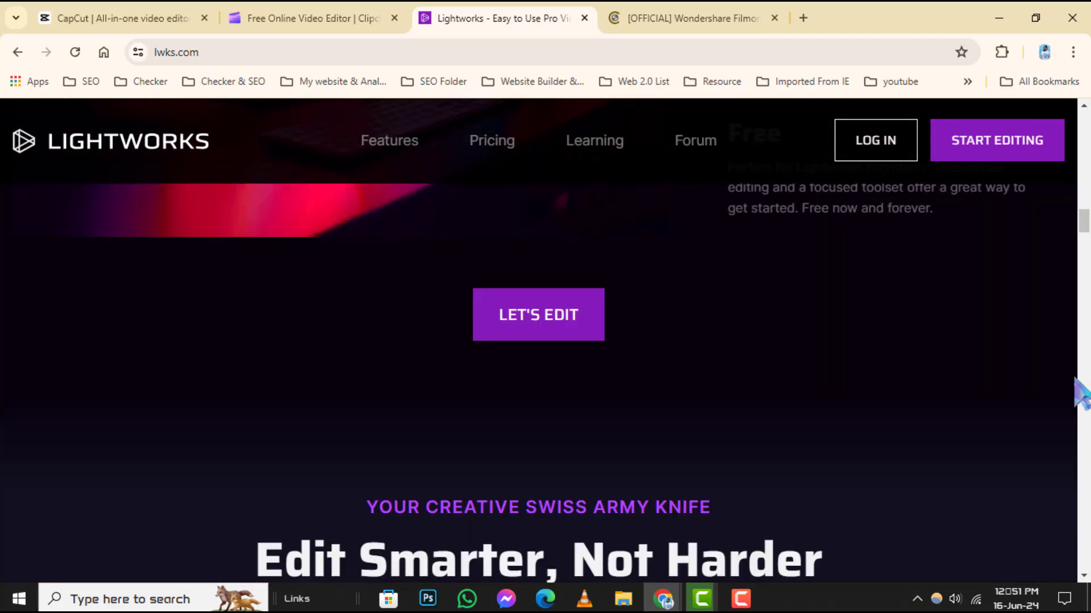
scroll(down, 3)
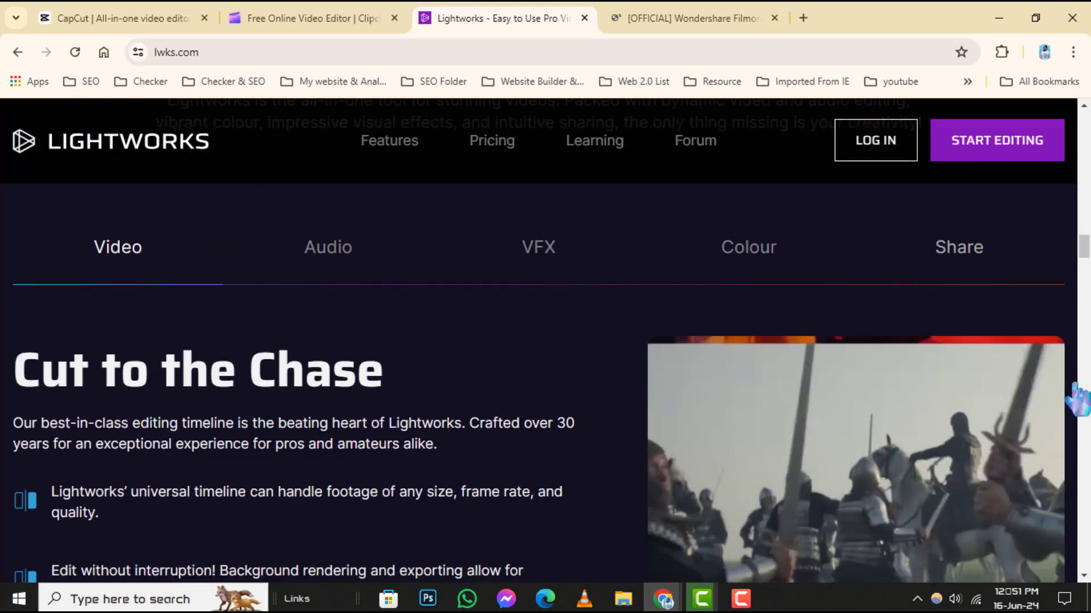
- Read down to Lightworks' Free, Create and Pro comparison, then move to the Filmora site
scroll(down, 3)
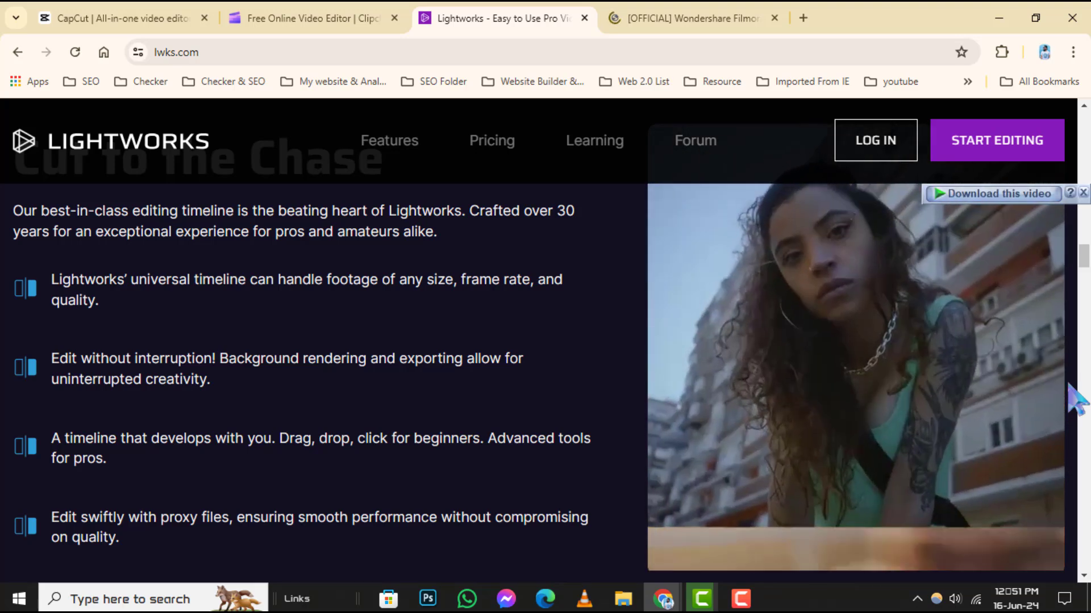
scroll(down, 3)
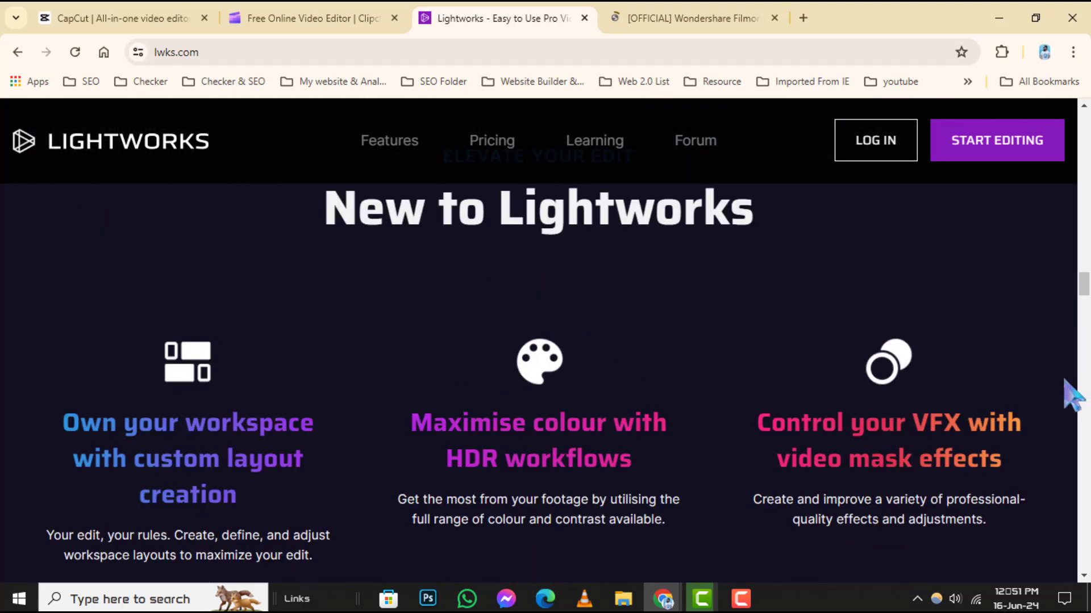
scroll(down, 3)
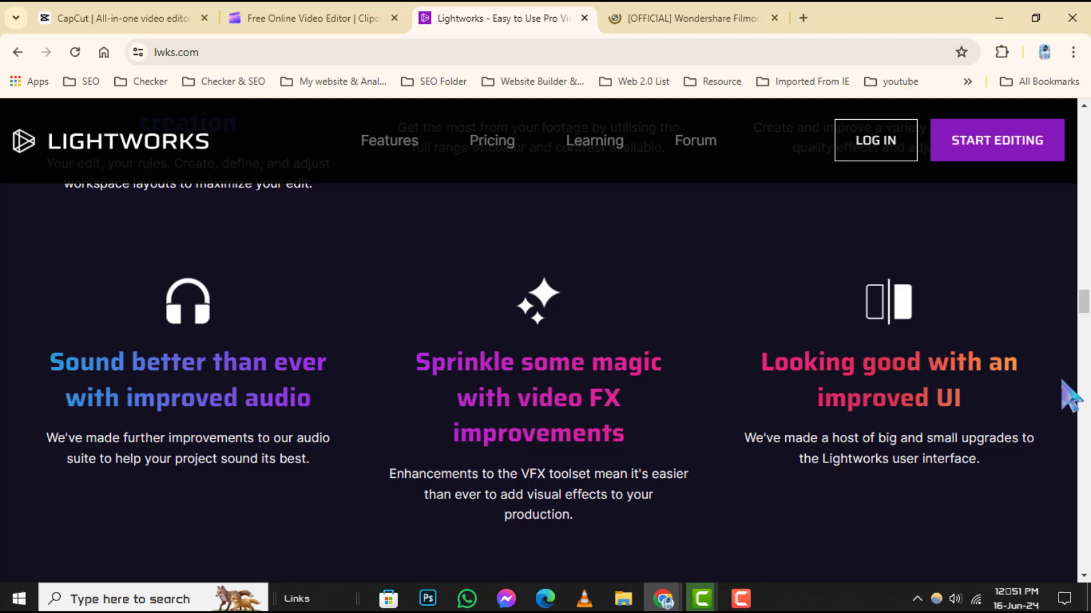
scroll(down, 3)
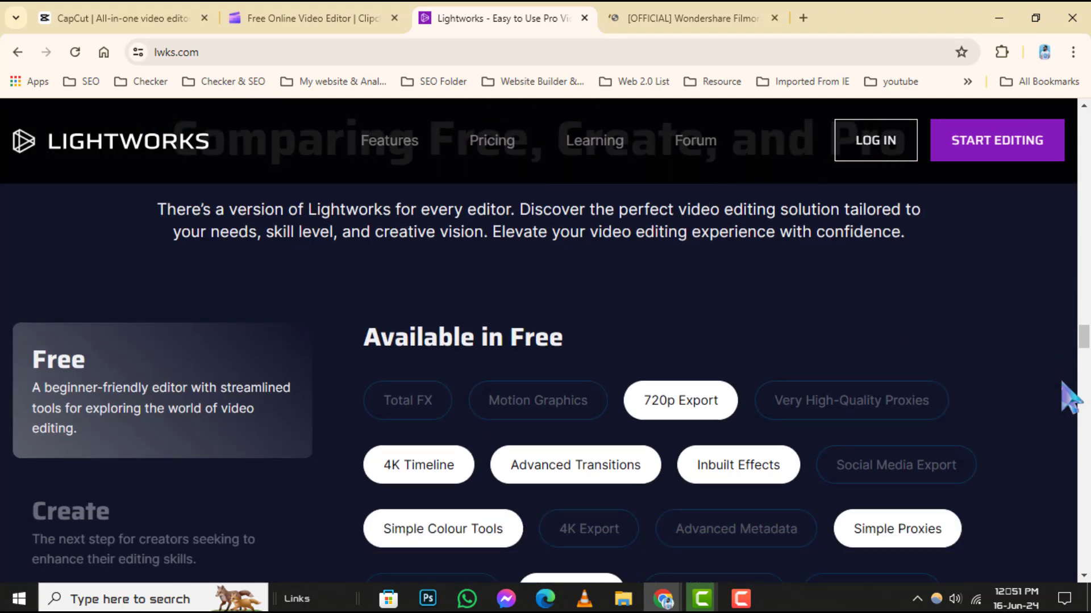
scroll(down, 3)
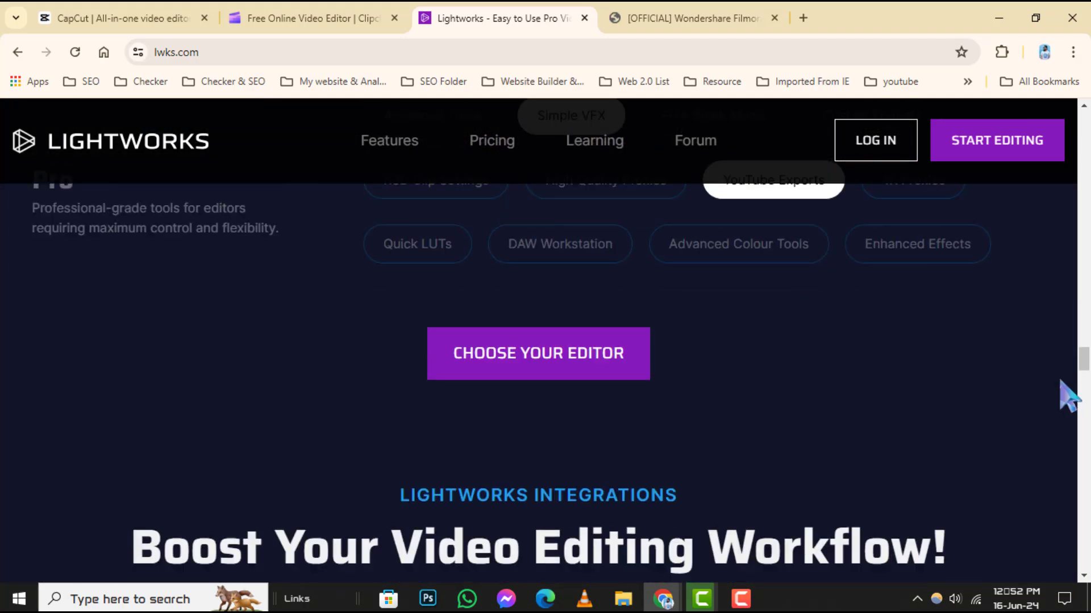
scroll(up, 3)
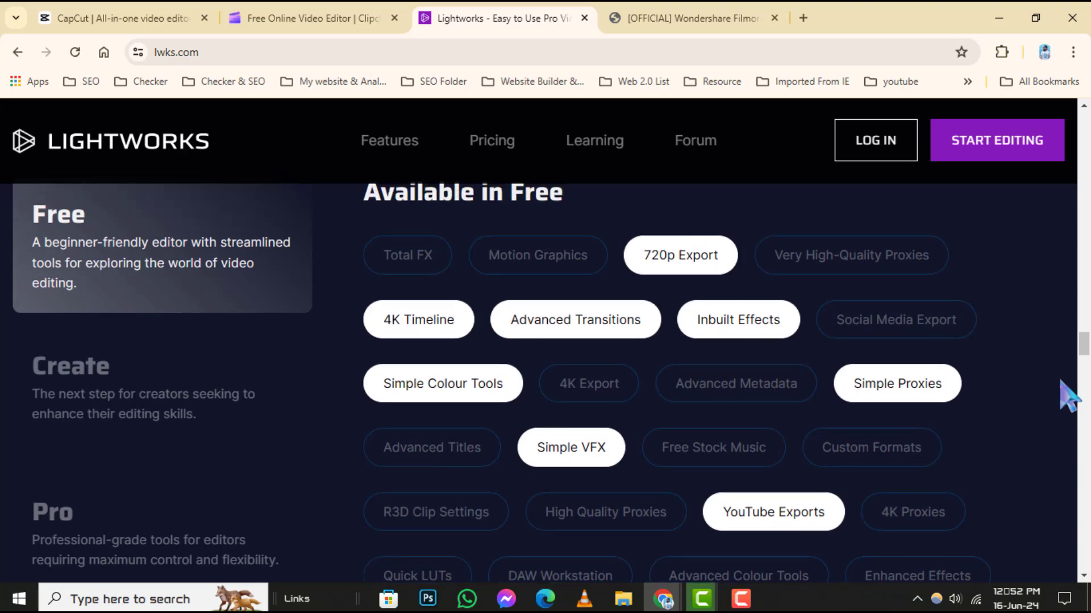
click(691, 18)
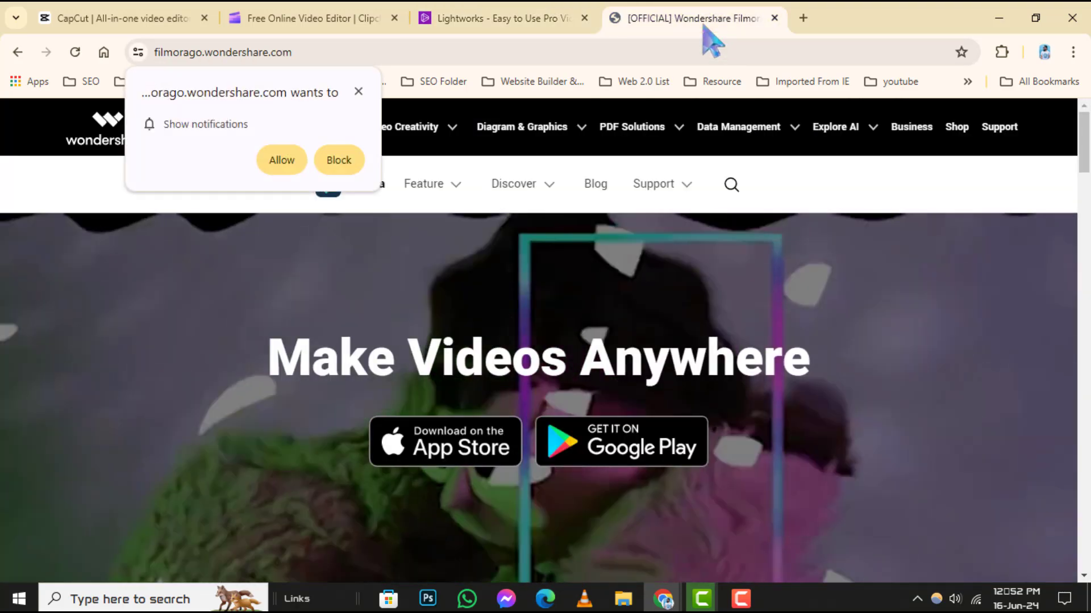
- Dismiss the notifications prompt and browse FilmoraGo from Make Videos Anywhere down to the footer
click(339, 160)
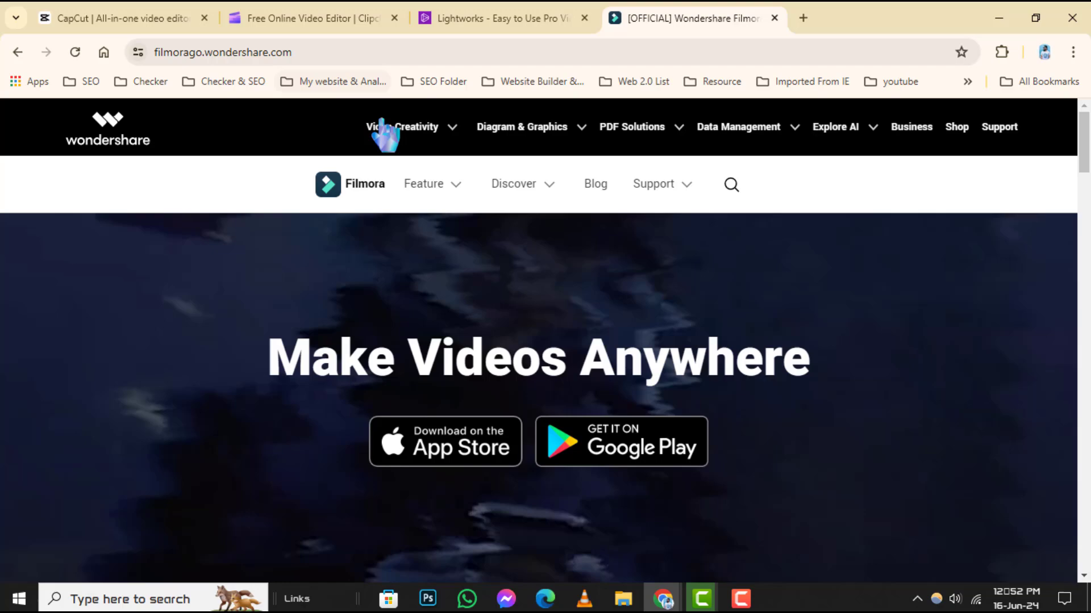
scroll(down, 3)
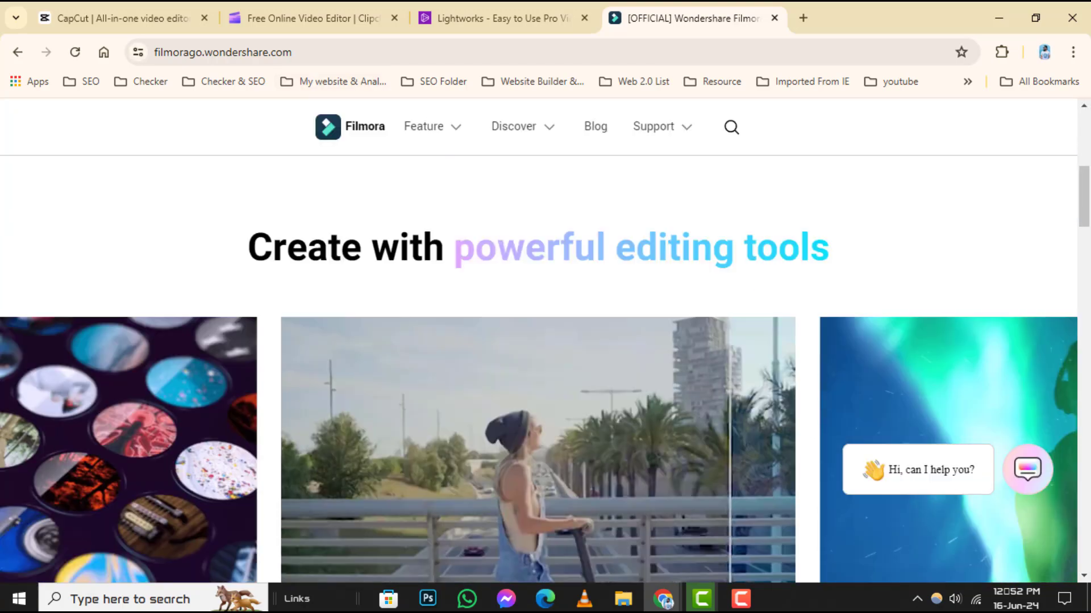
scroll(down, 3)
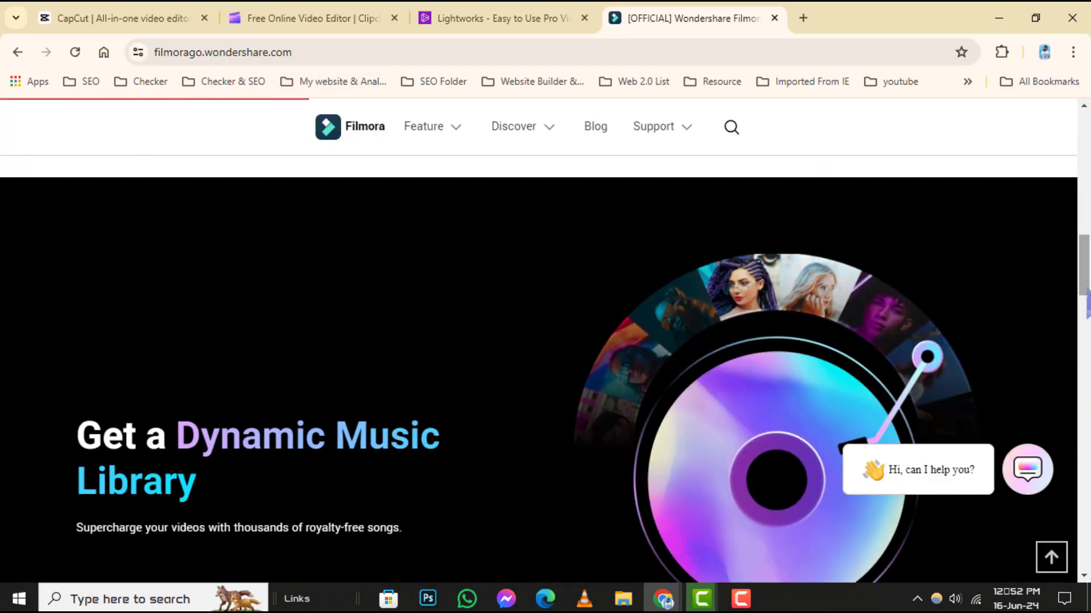
scroll(down, 3)
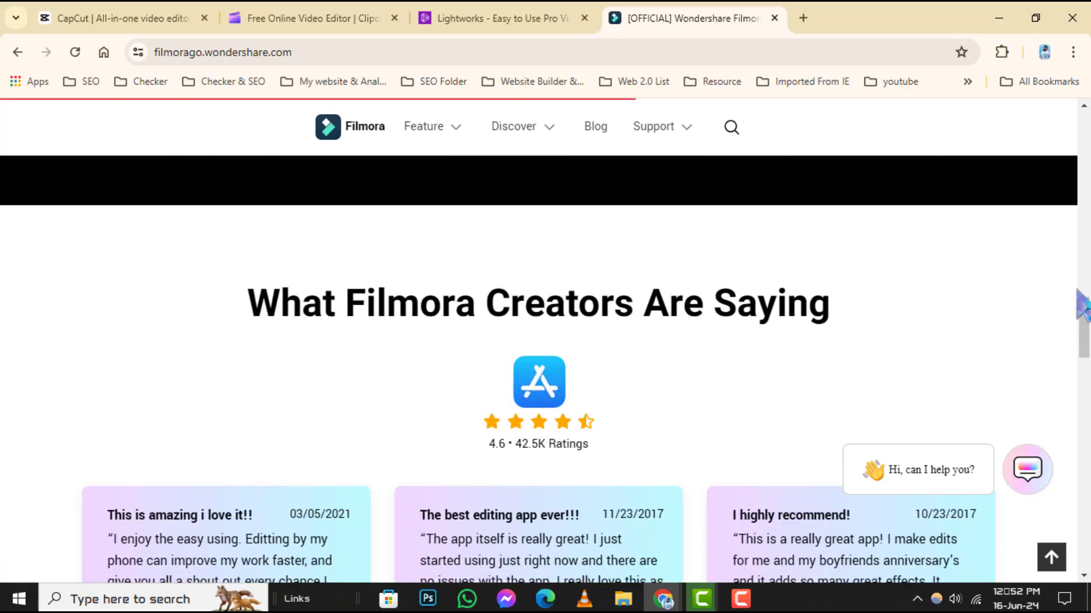
scroll(down, 3)
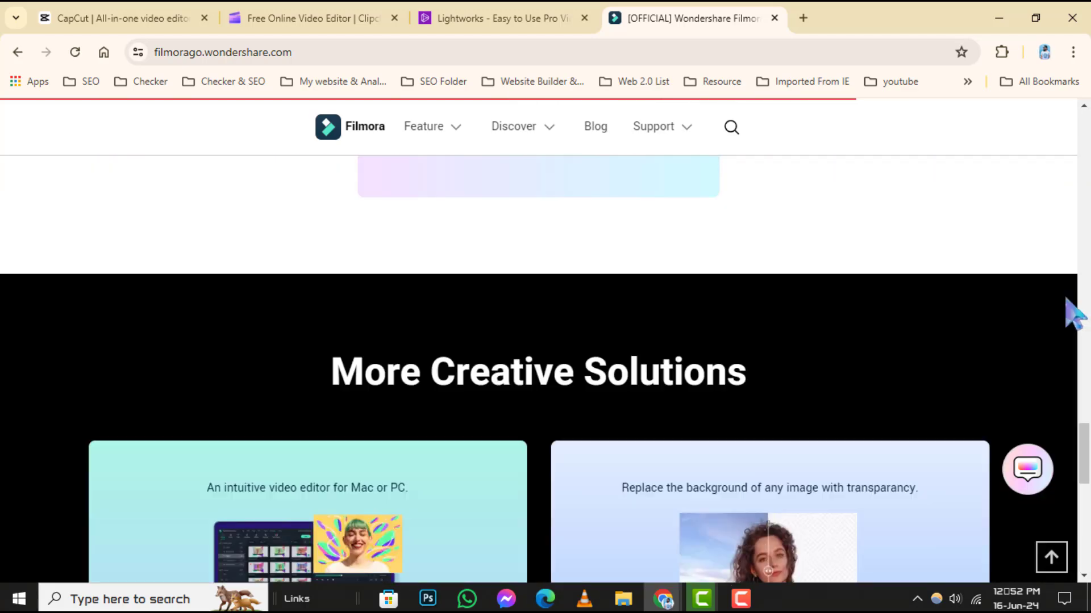
scroll(down, 3)
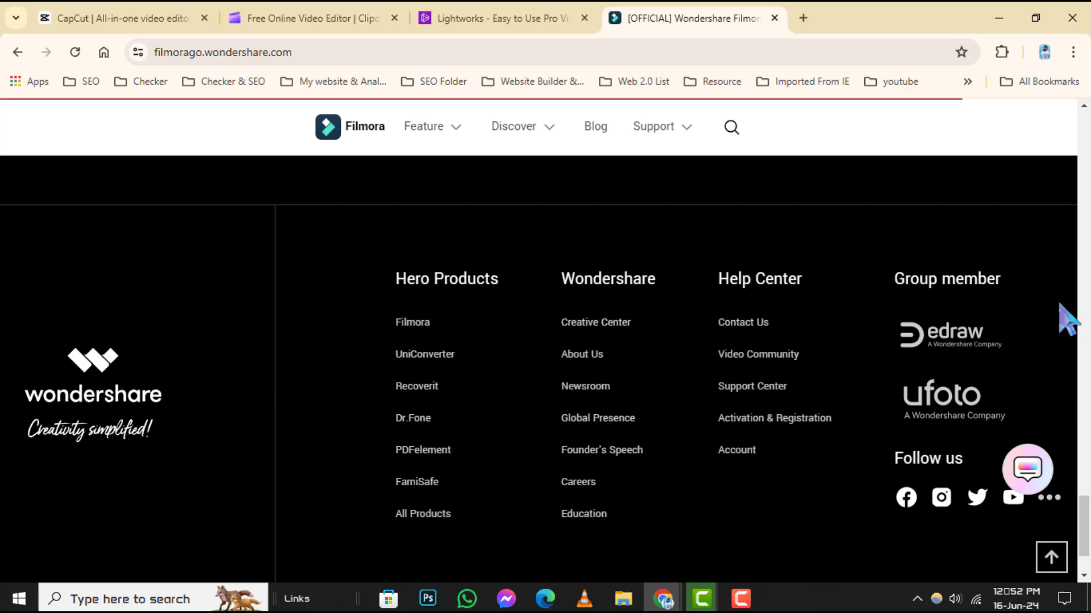
- Go back up through FilmoraGo's reviews and return down to the music library section
scroll(up, 3)
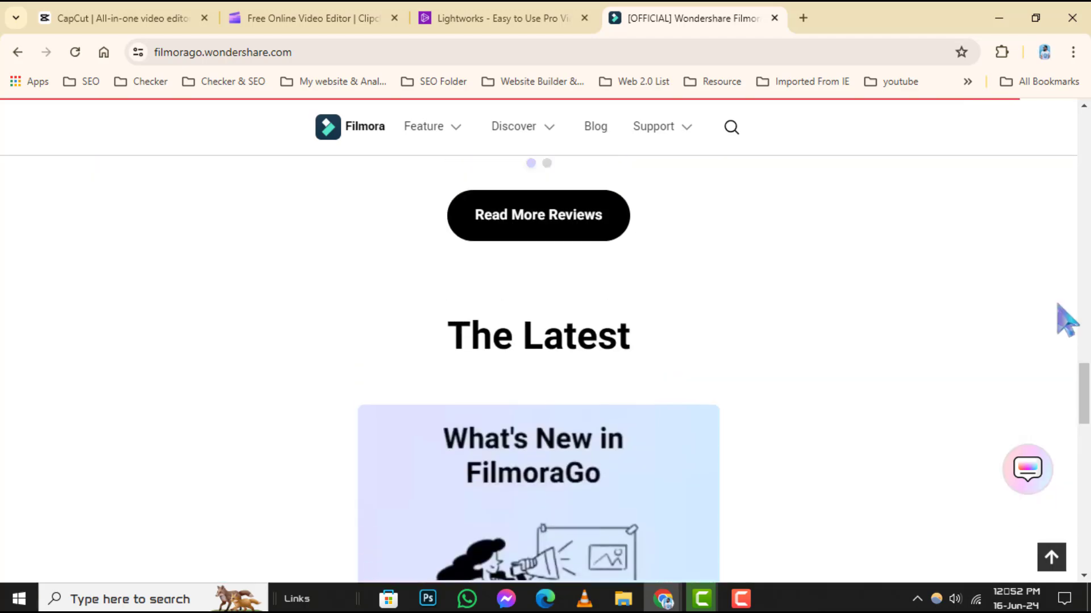
scroll(up, 3)
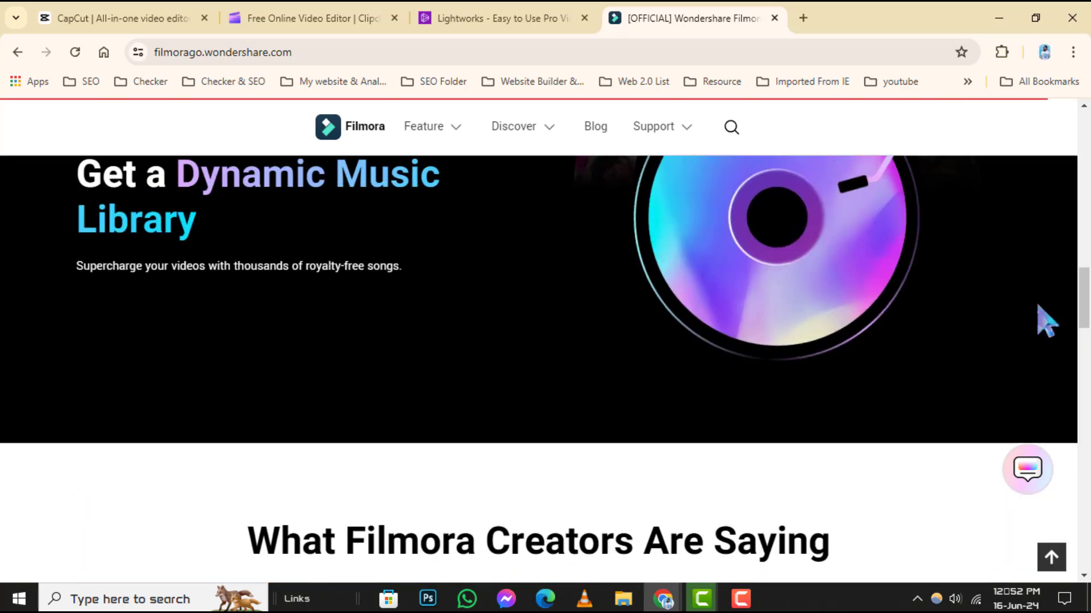
scroll(down, 3)
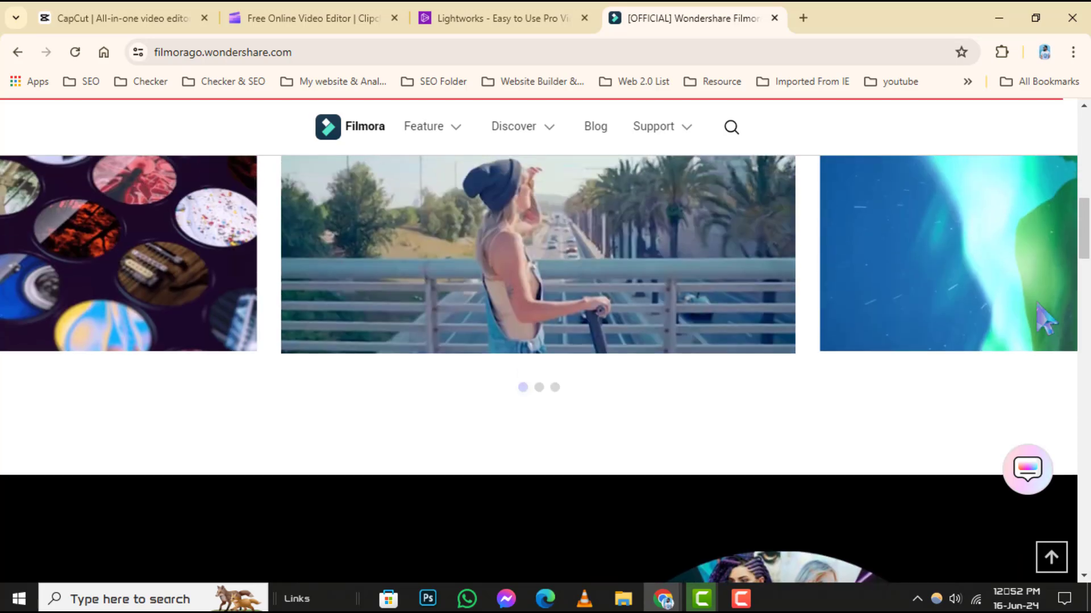
scroll(up, 3)
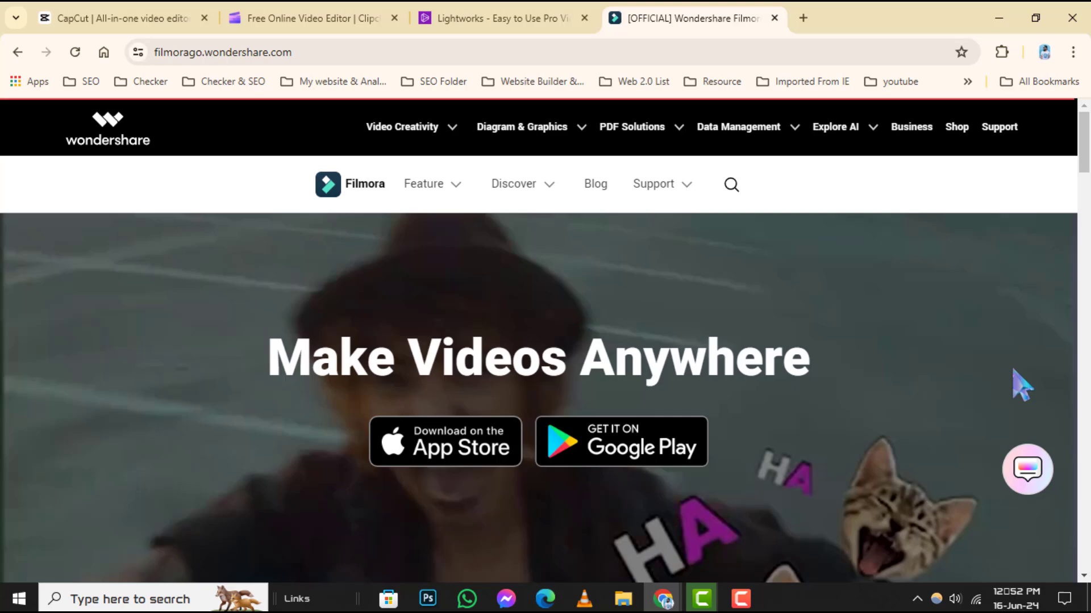
scroll(down, 3)
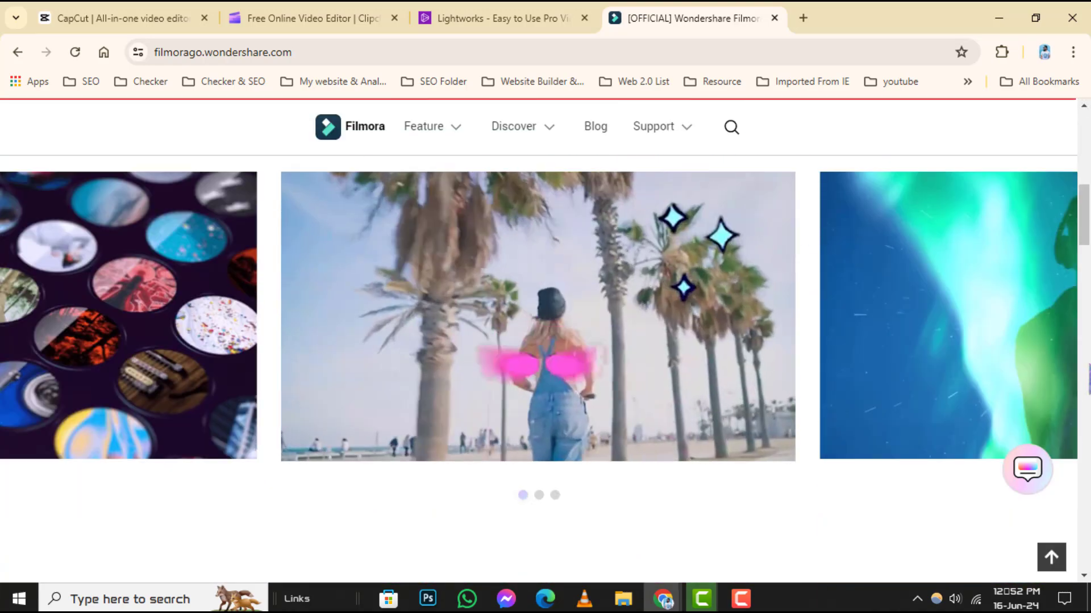
scroll(down, 3)
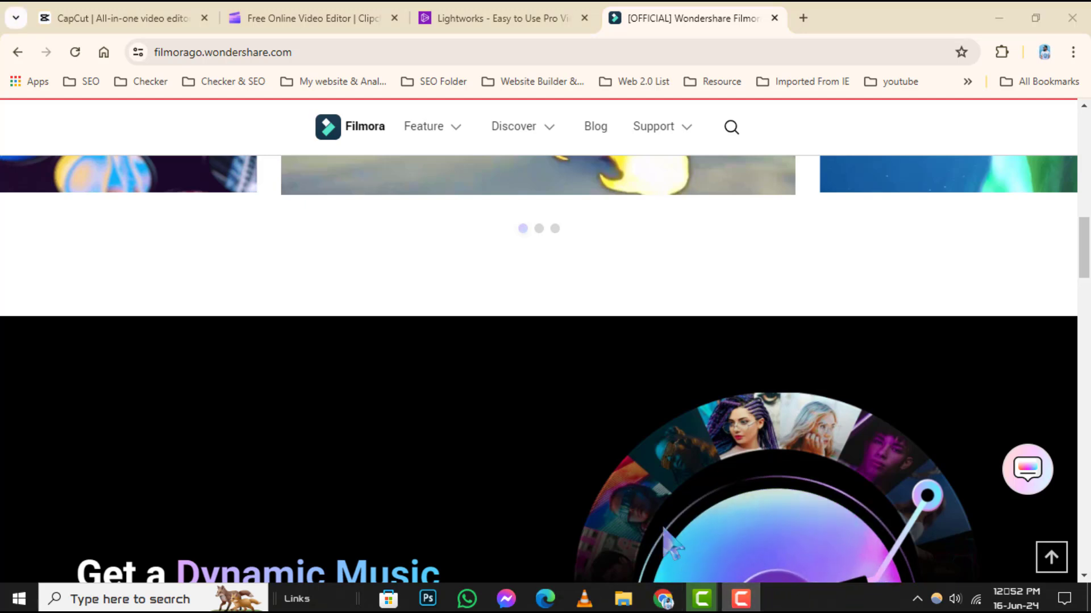
mouse_move(512, 139)
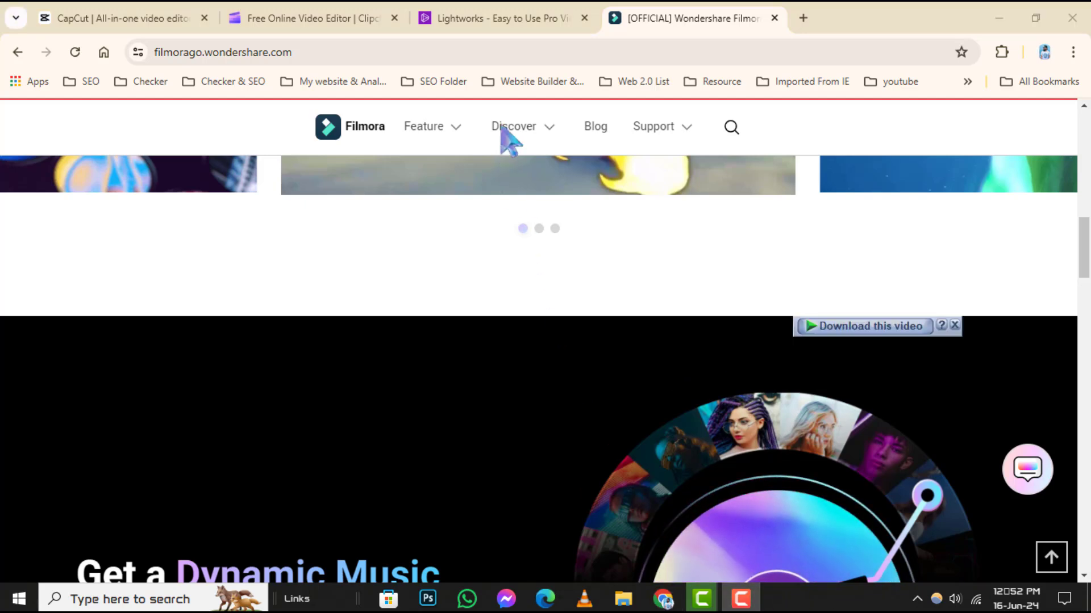
mouse_move(508, 143)
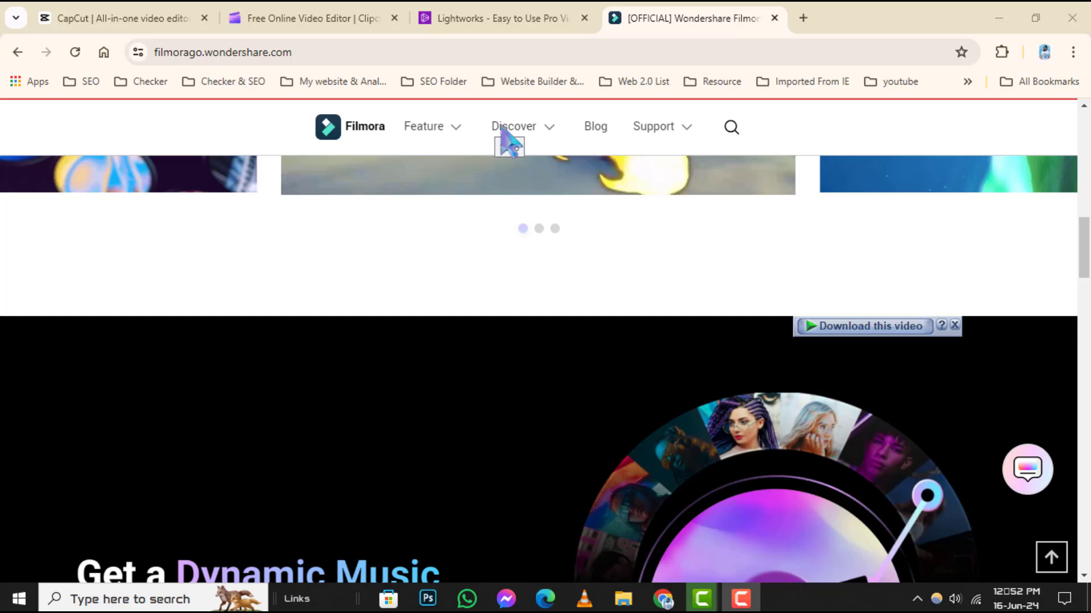